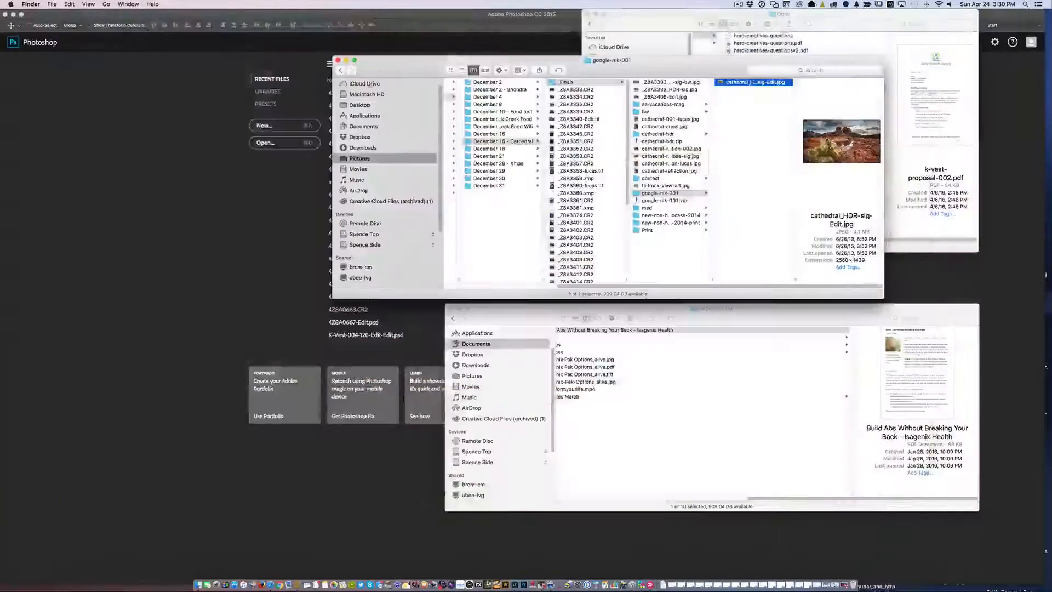
mouse_move(515, 562)
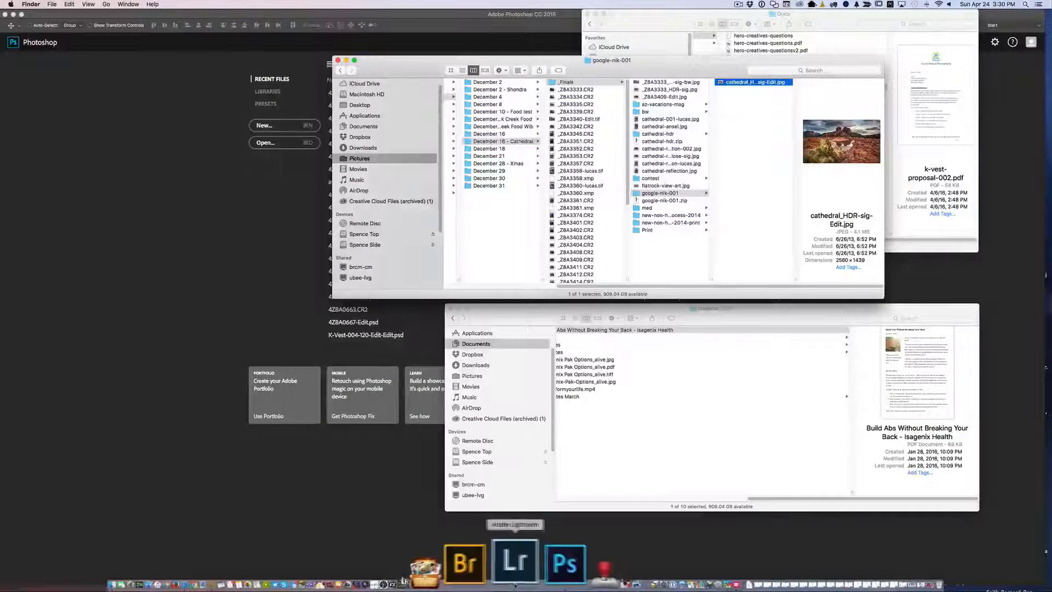
- Switch from Finder to Adobe Lightroom
click(514, 562)
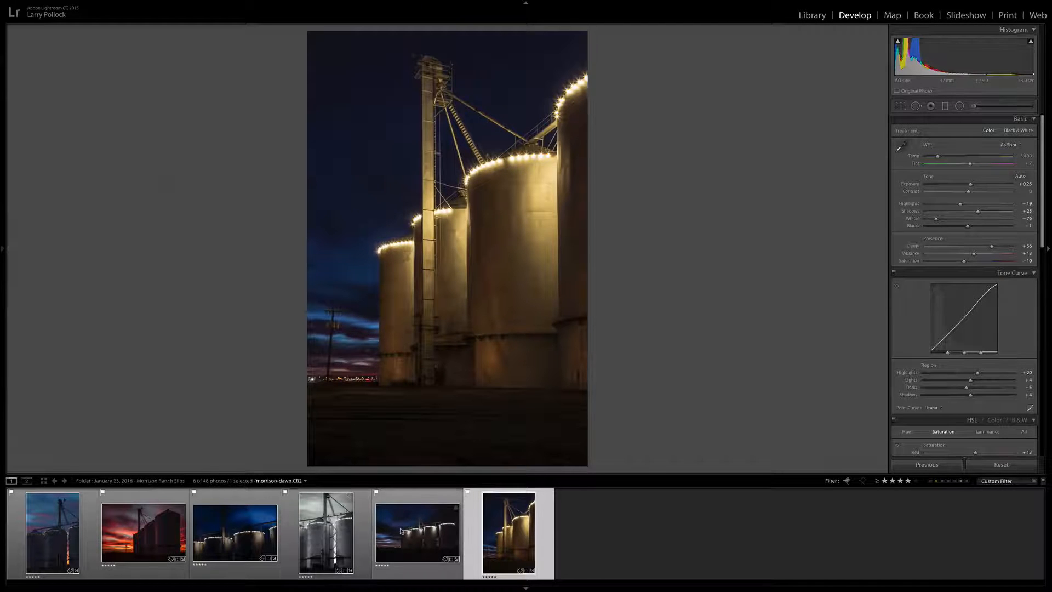
- Browse the edited red sunset and blue night silo photos, then move to the three-photo dusk set
click(143, 532)
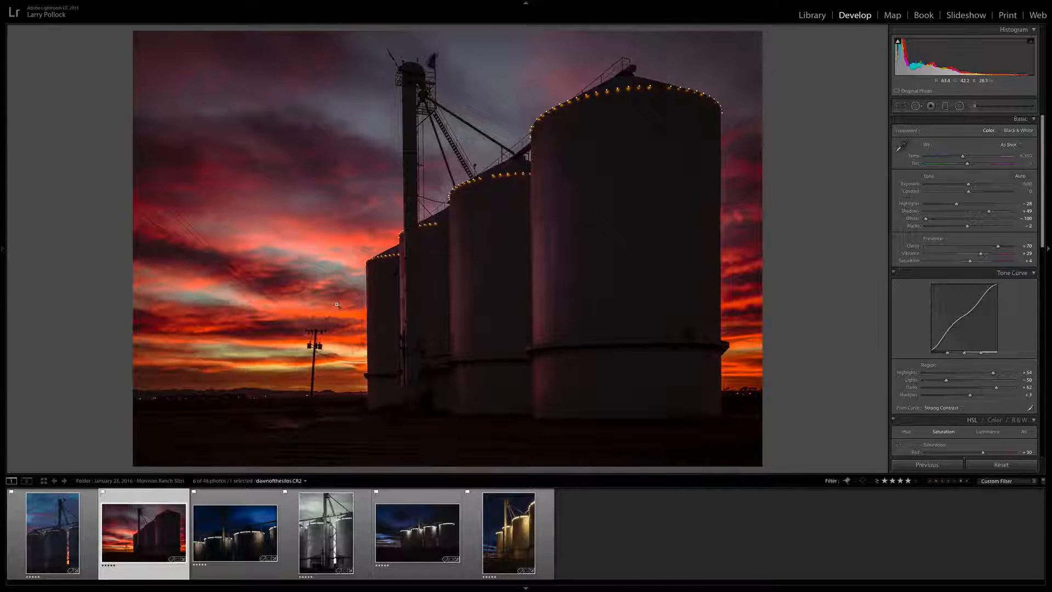
click(235, 532)
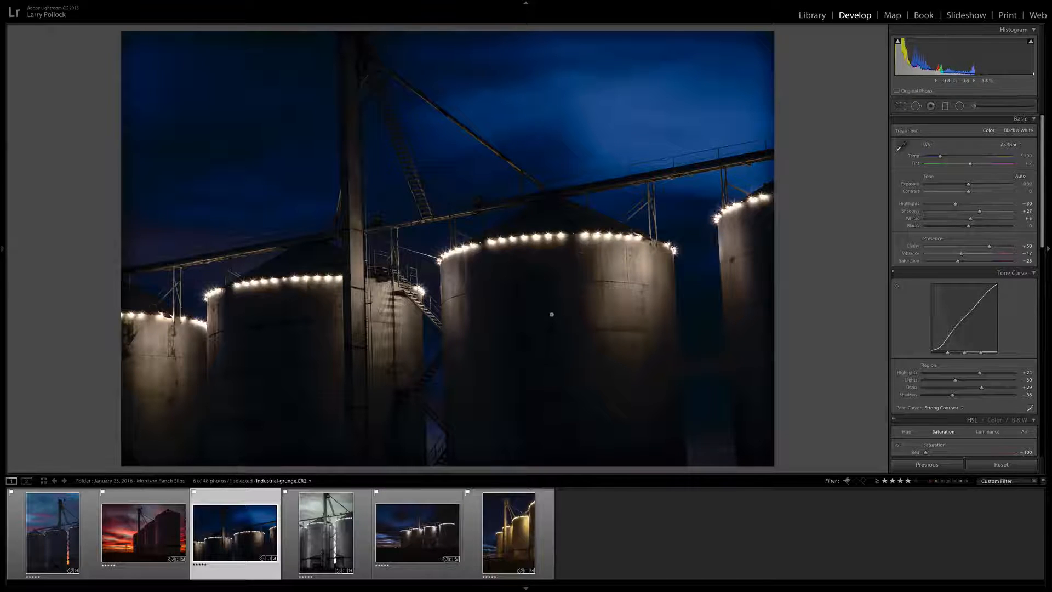
click(927, 464)
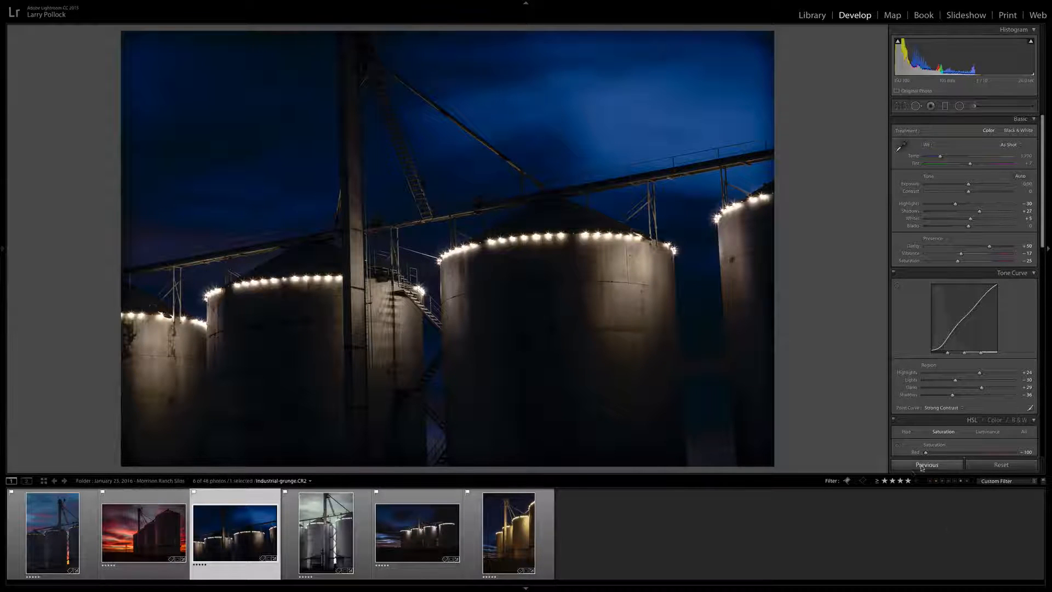
click(928, 481)
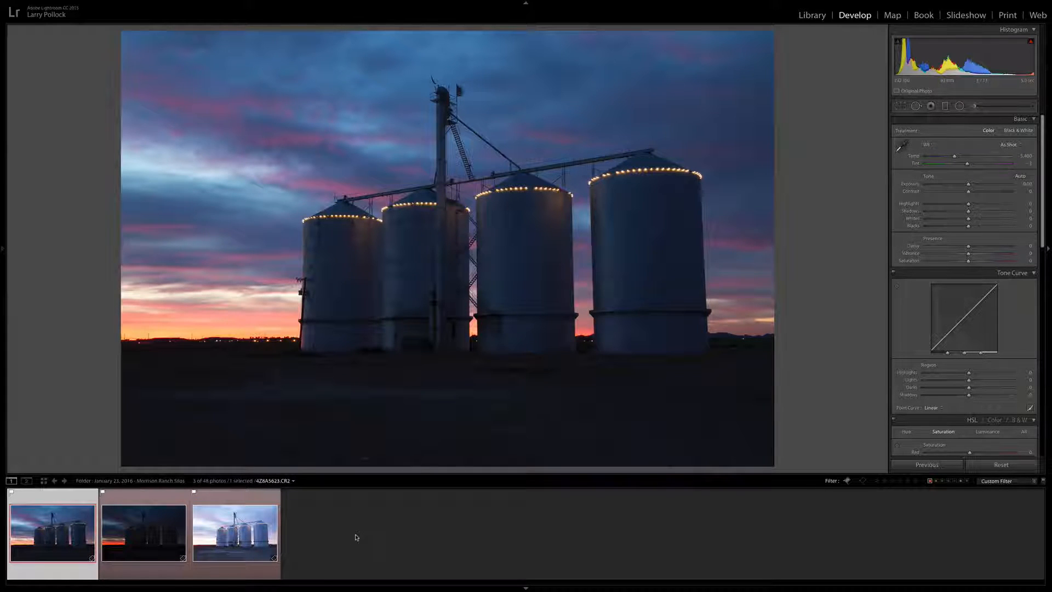
mouse_move(229, 332)
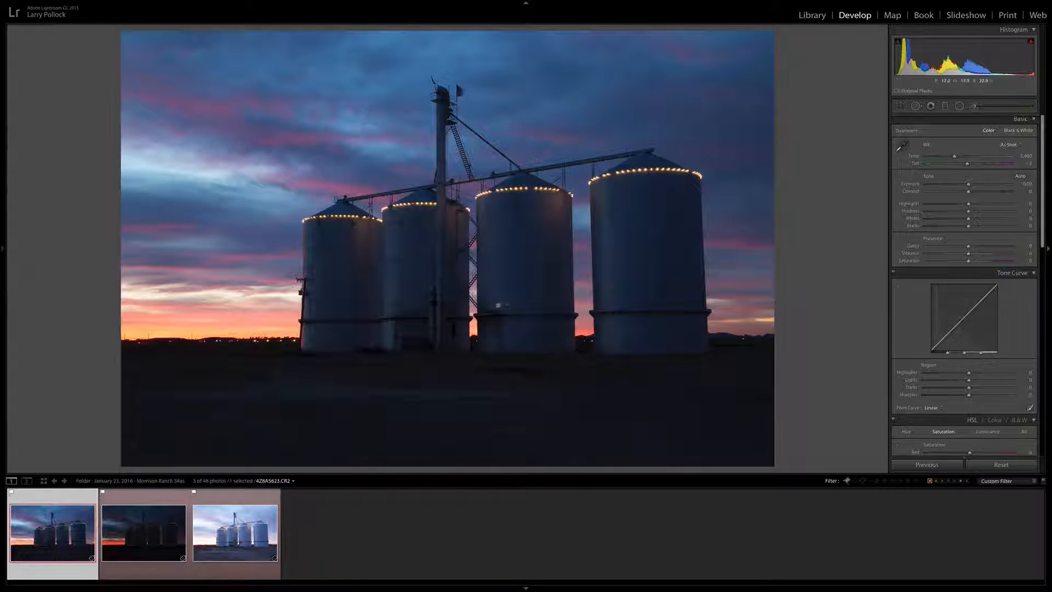
- Switch to the Library module to read the dusk silo photo's EXIF metadata
click(812, 15)
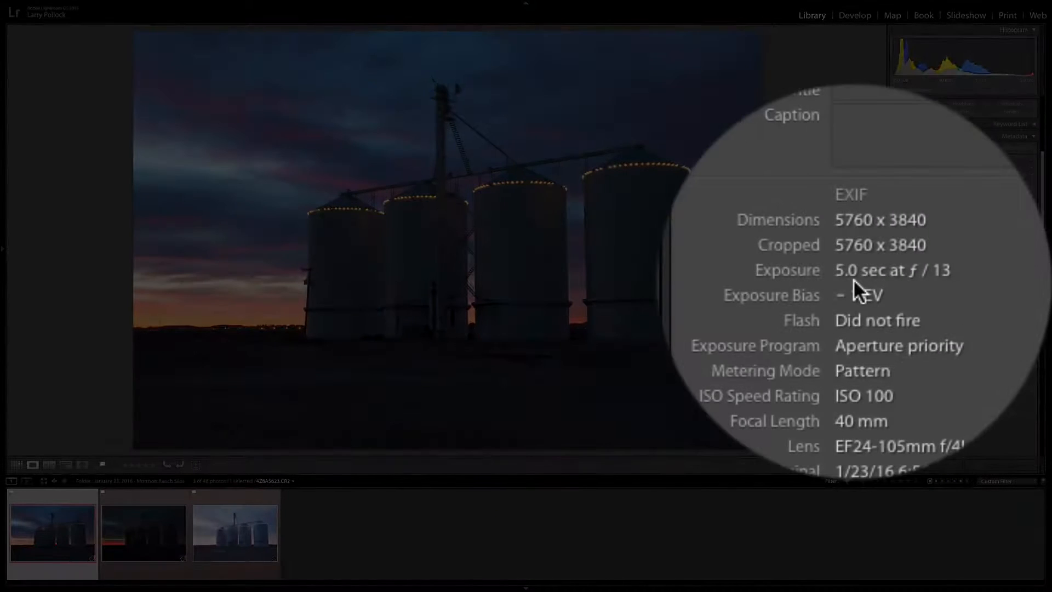
- Compare the 1.3 s, 20 s and 5 s bracket exposures, then select all three
click(143, 532)
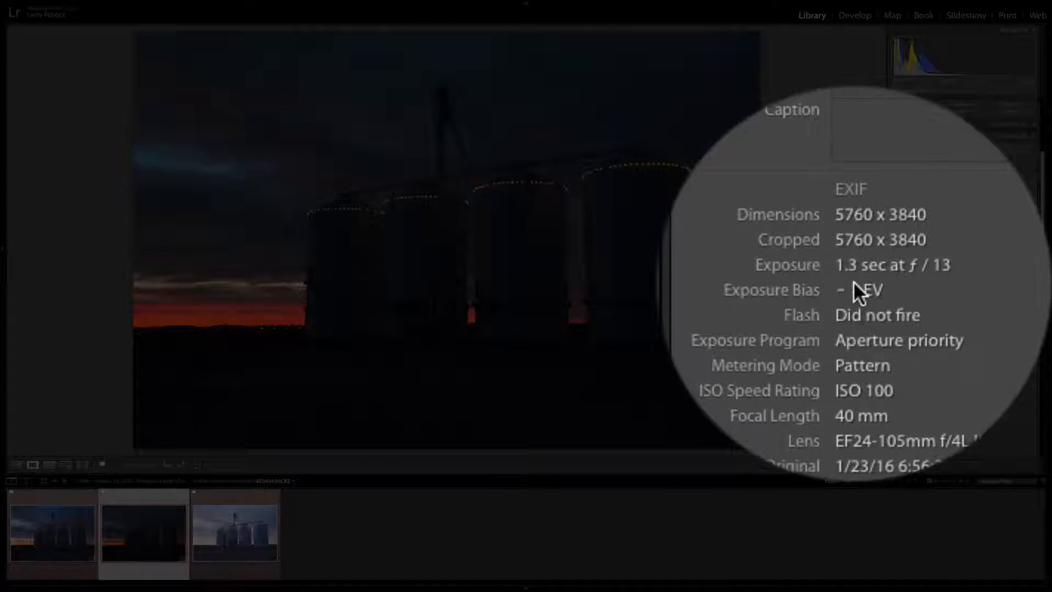
mouse_move(866, 289)
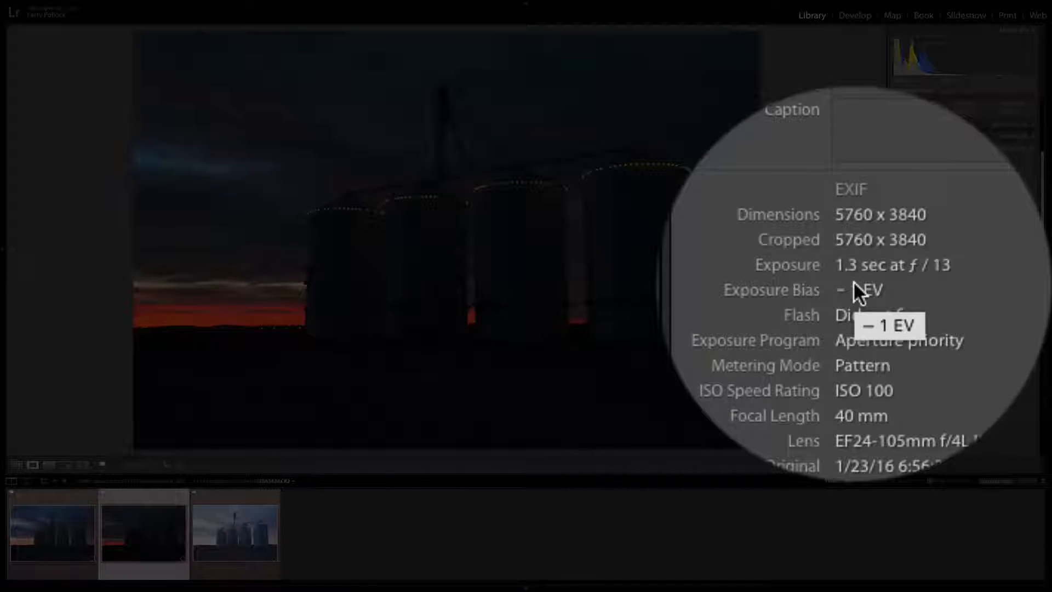
click(235, 532)
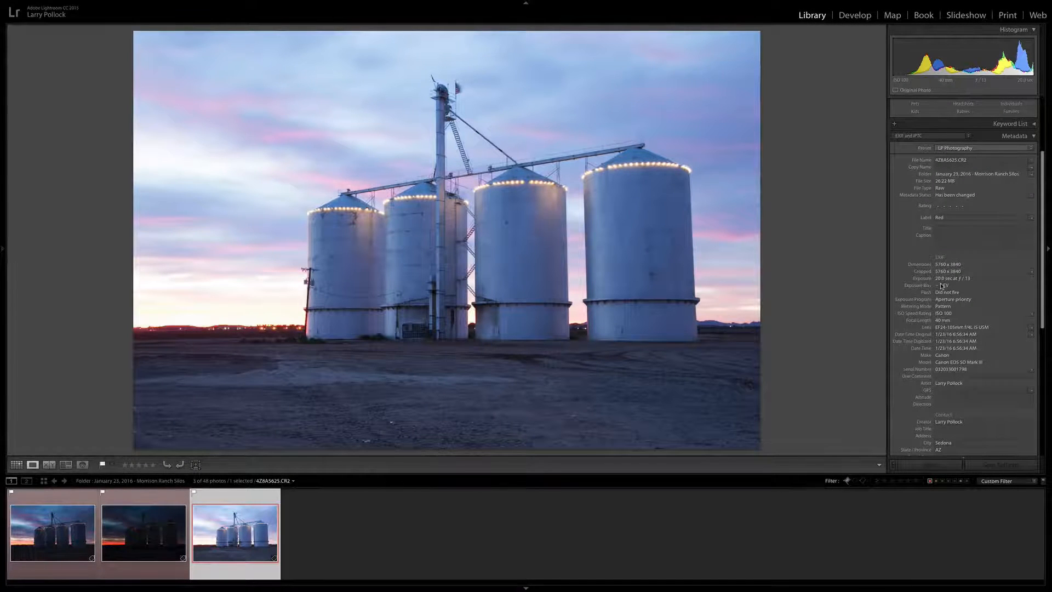
click(143, 532)
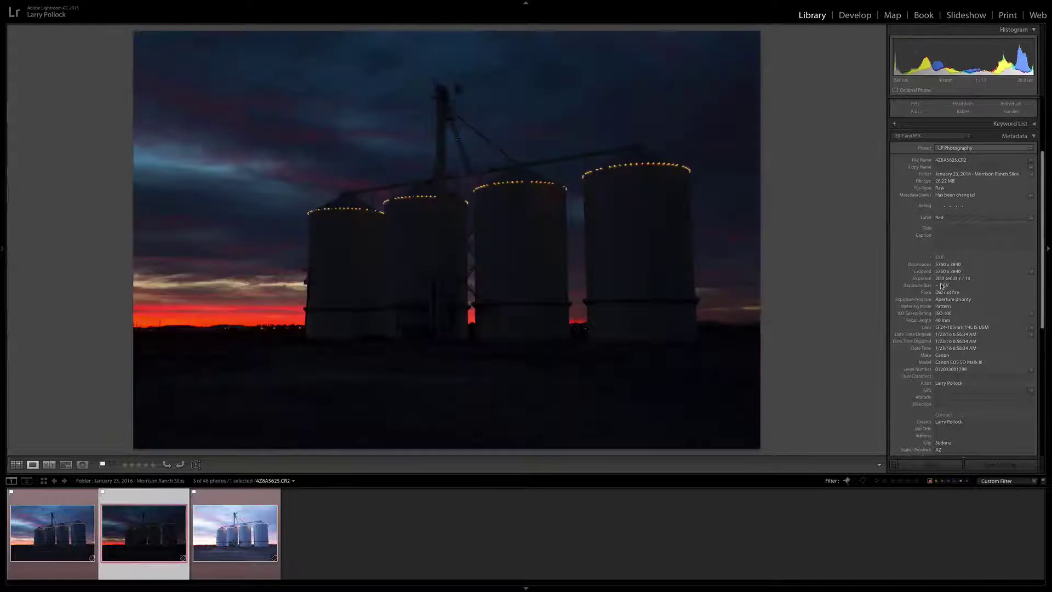
click(53, 533)
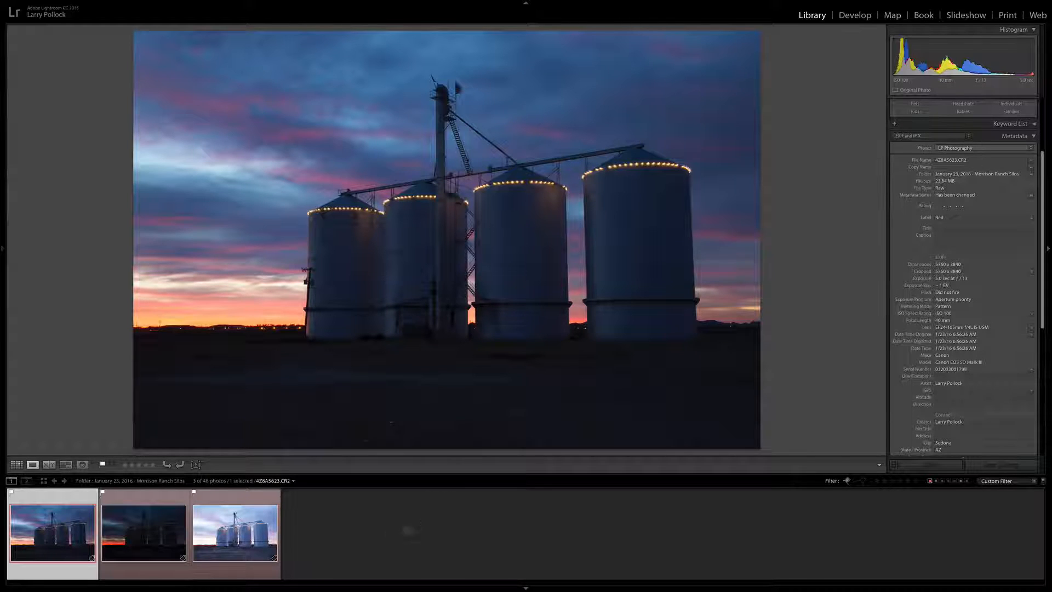
click(143, 532)
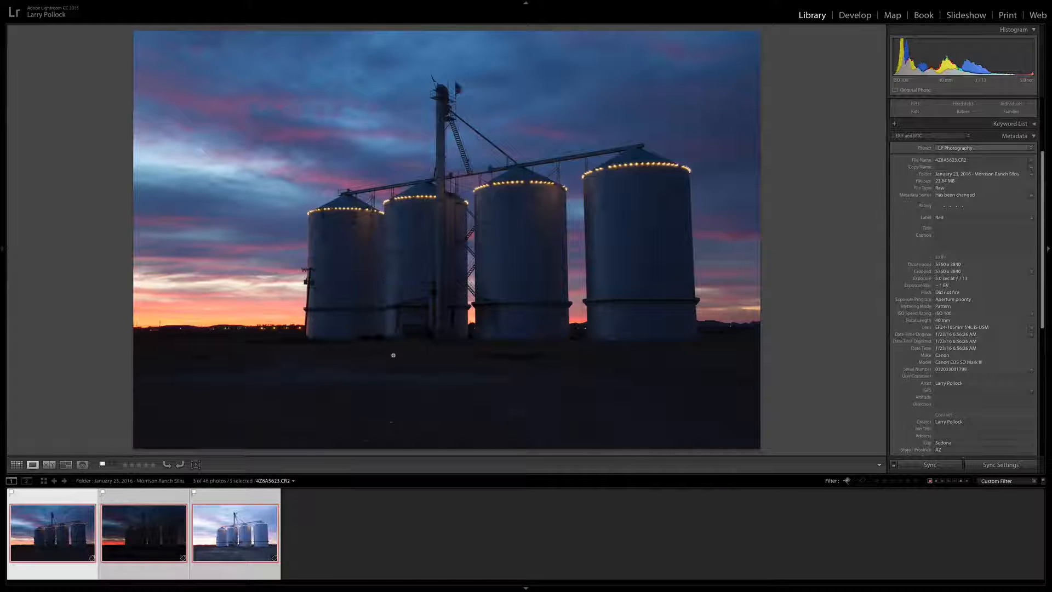
- Bring up the Edit In context menu for the three selected exposures
right_click(392, 355)
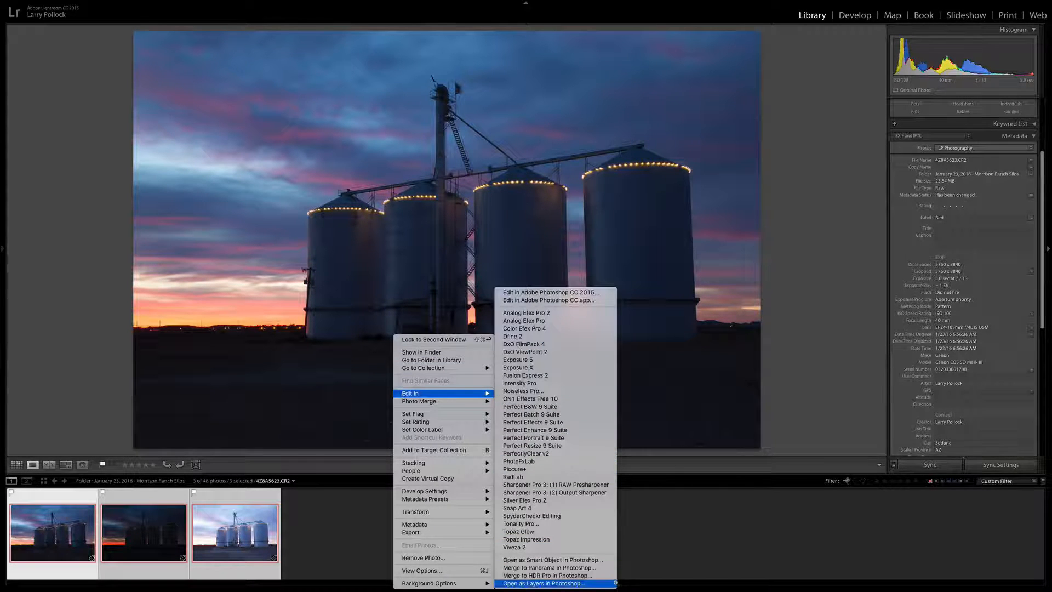
mouse_move(546, 575)
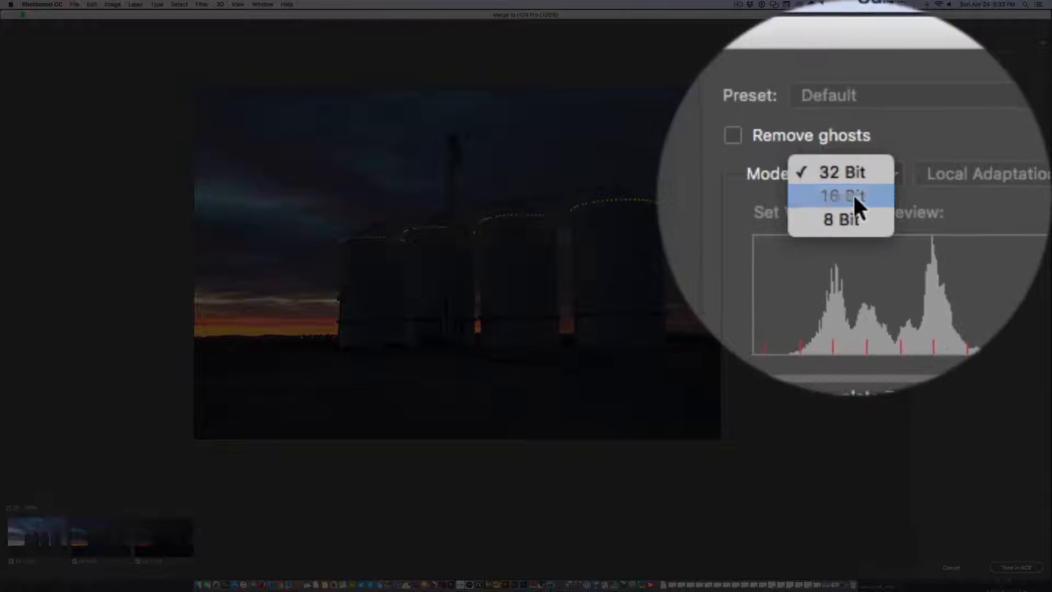
- Try 16 and 8 Bit, then set Merge to HDR Pro to 32 Bit with Complete Toning in ACR
click(840, 195)
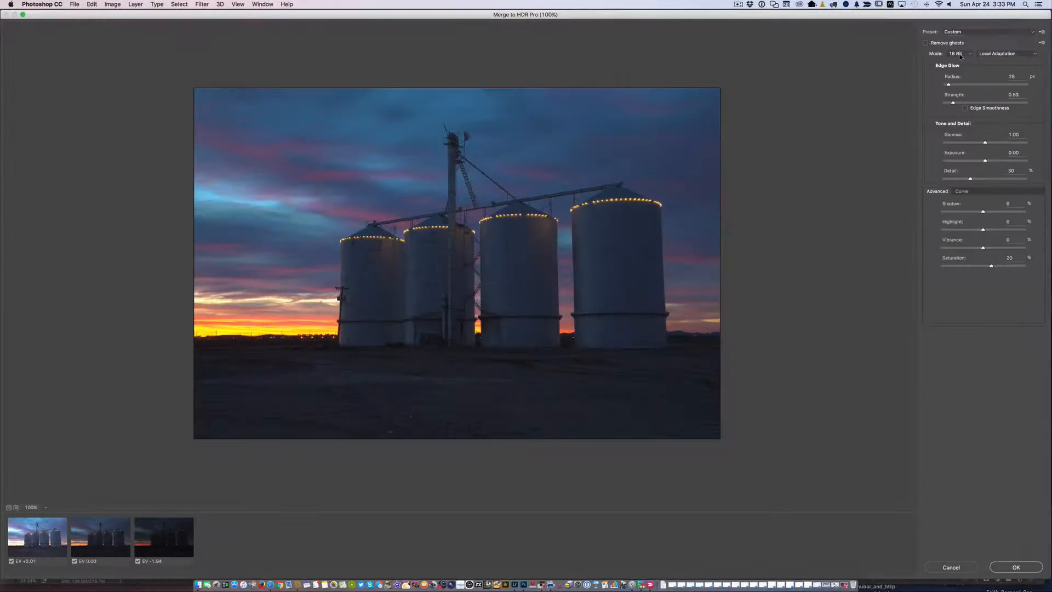
click(956, 53)
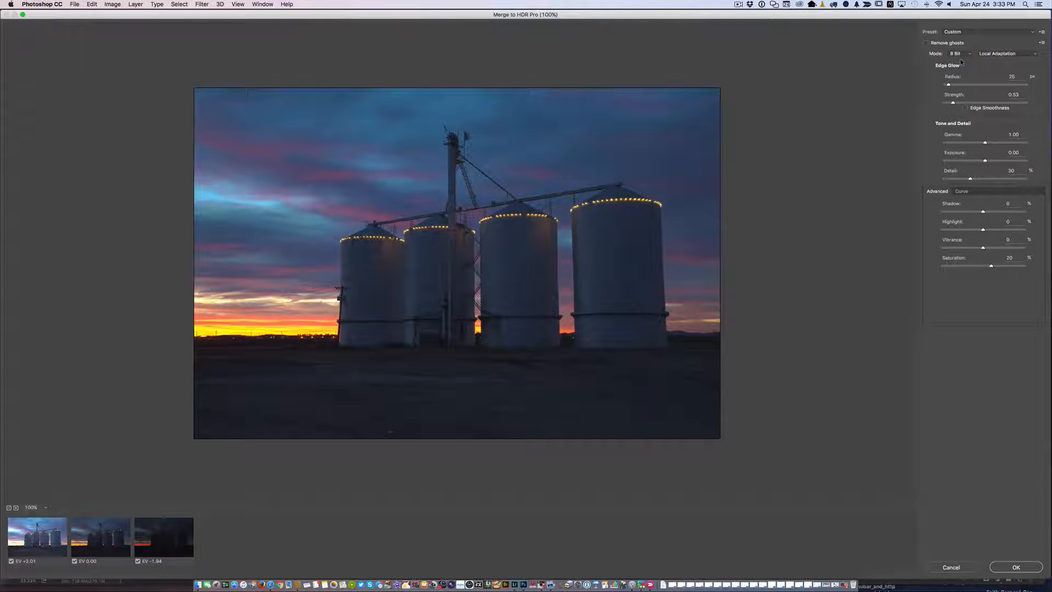
click(956, 54)
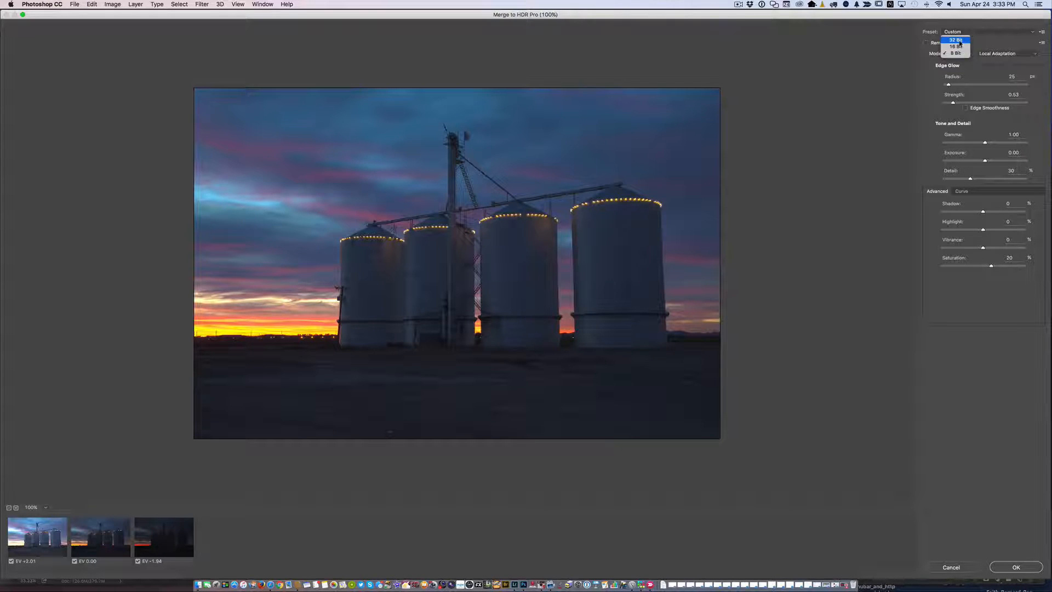
click(956, 40)
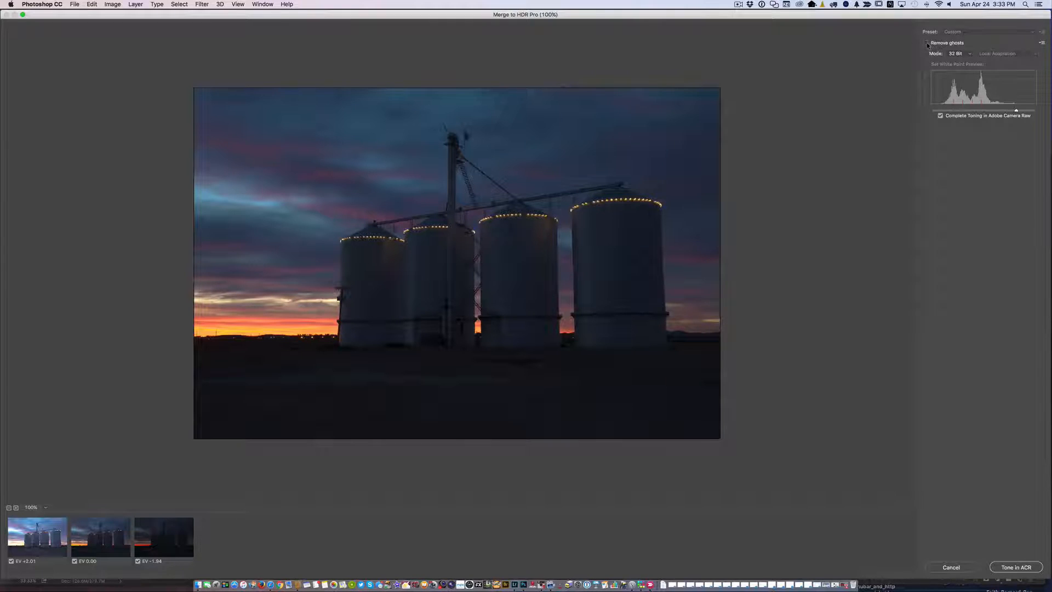
click(927, 42)
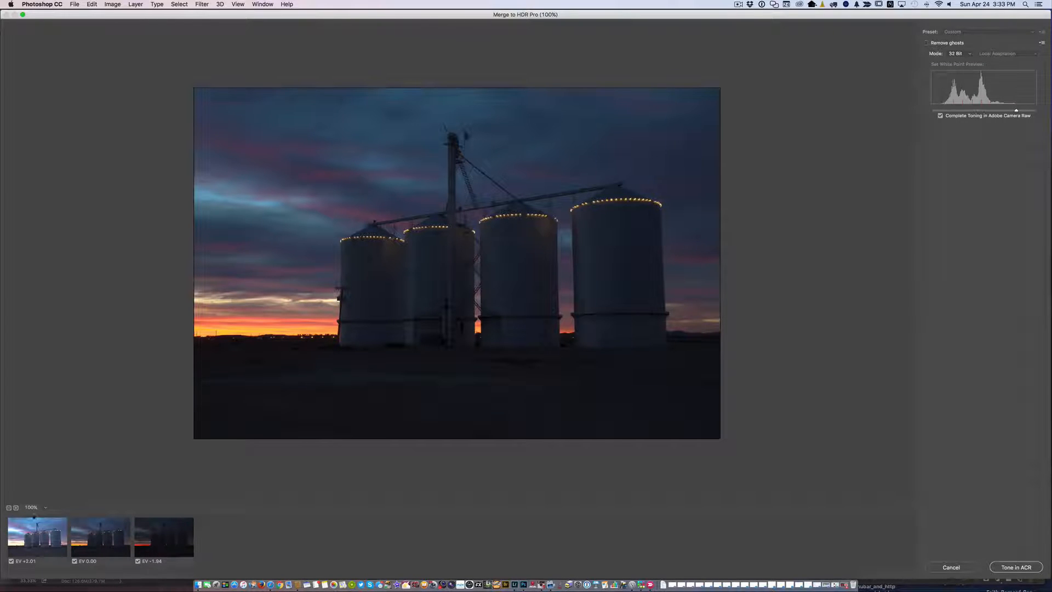
click(45, 508)
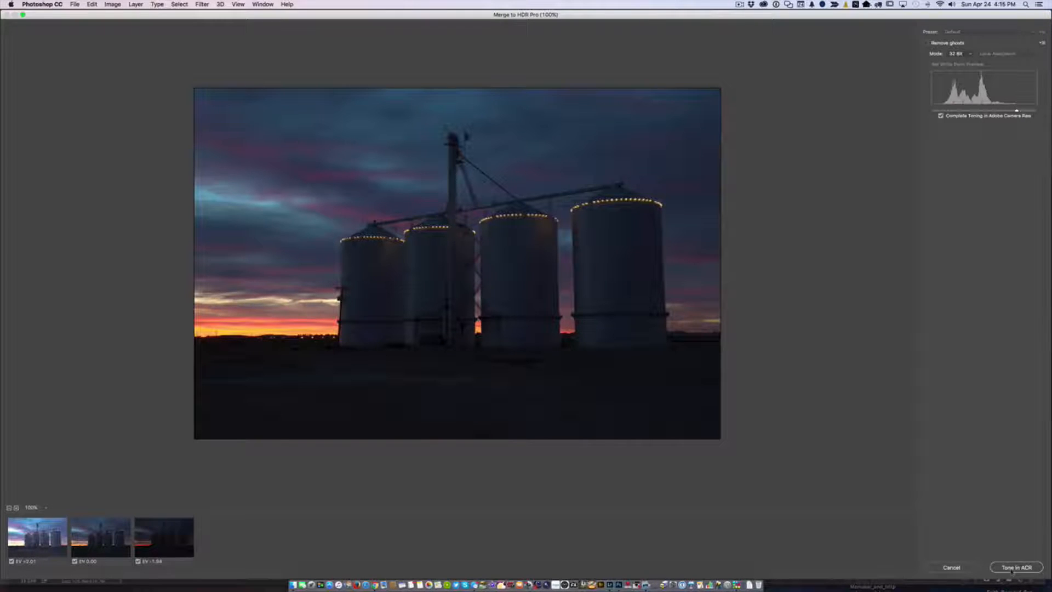
- Finish the HDR merge via Tone in ACR and dismiss the program error alert
click(1016, 567)
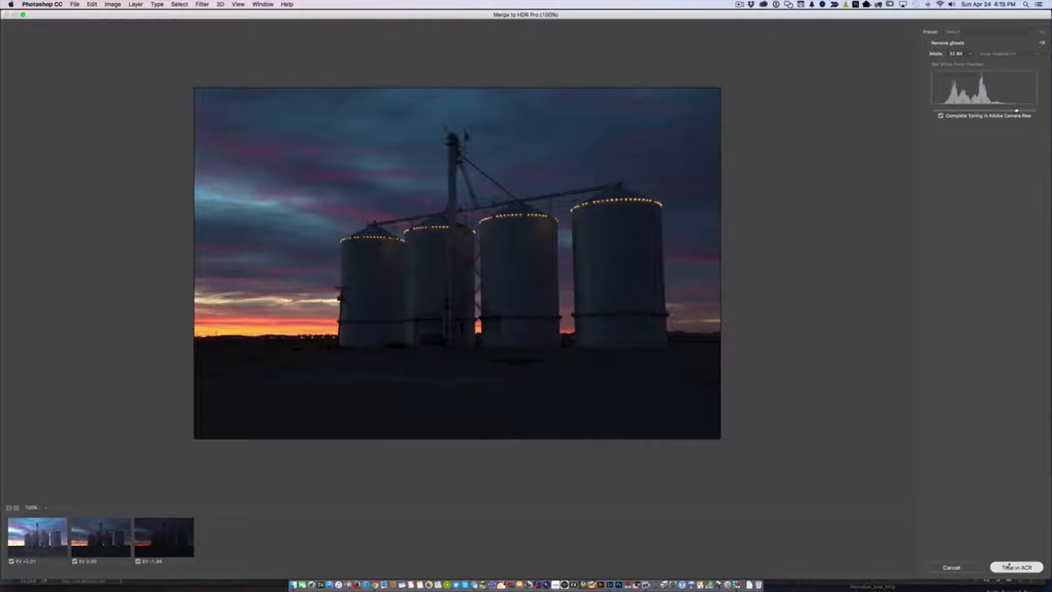
click(1016, 567)
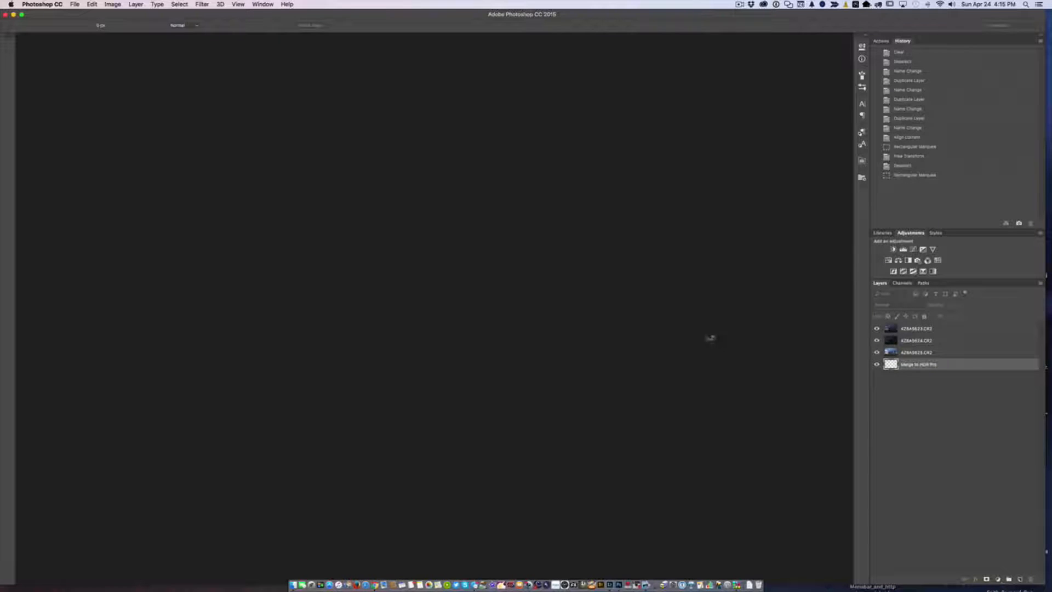
mouse_move(672, 323)
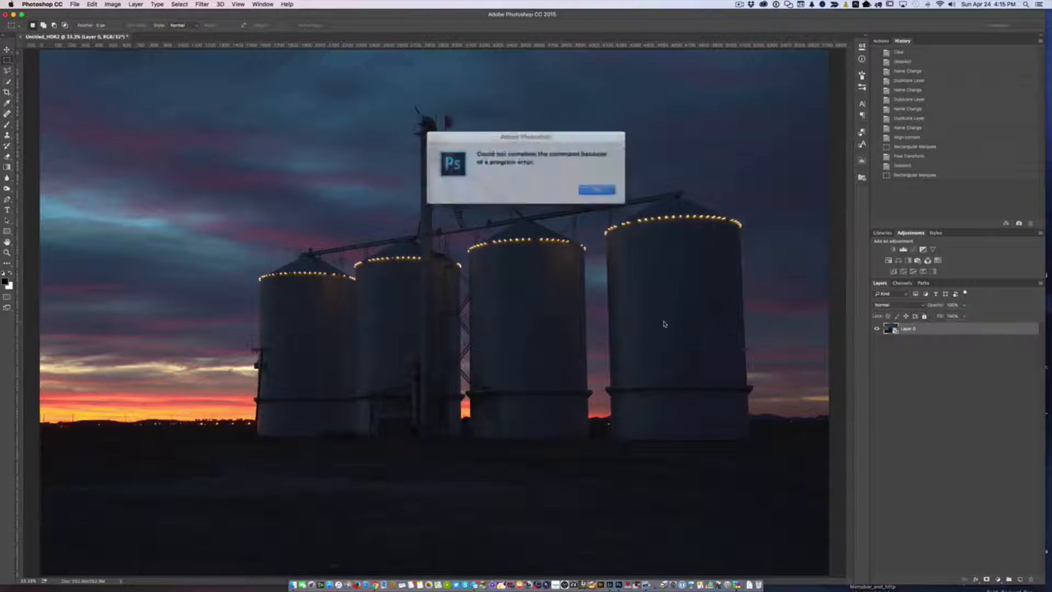
click(595, 189)
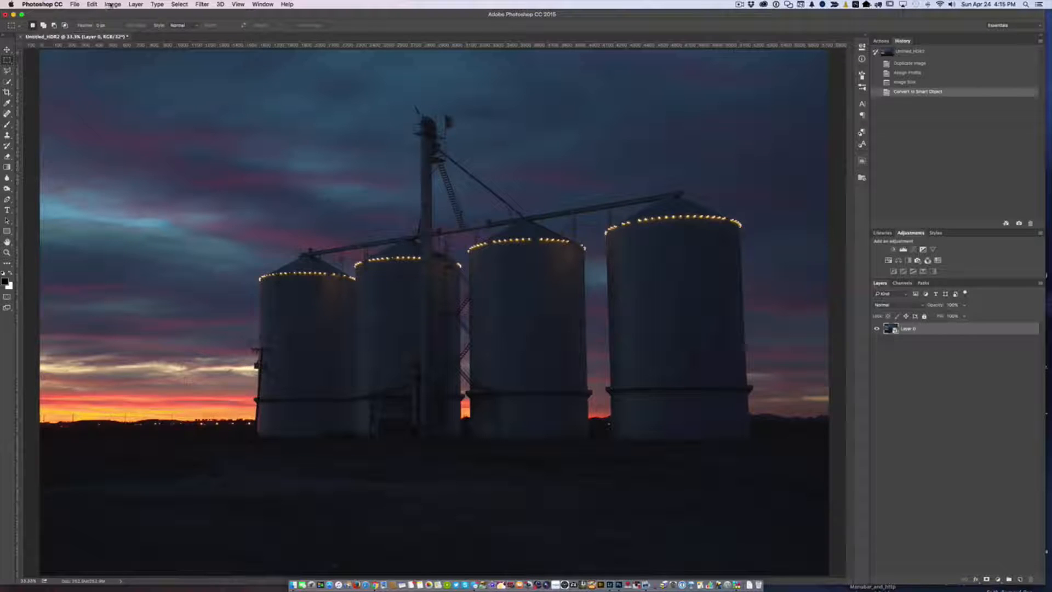
- Review the Image Mode bit-depth choices and the Filter menu for the 32-bit document
click(112, 3)
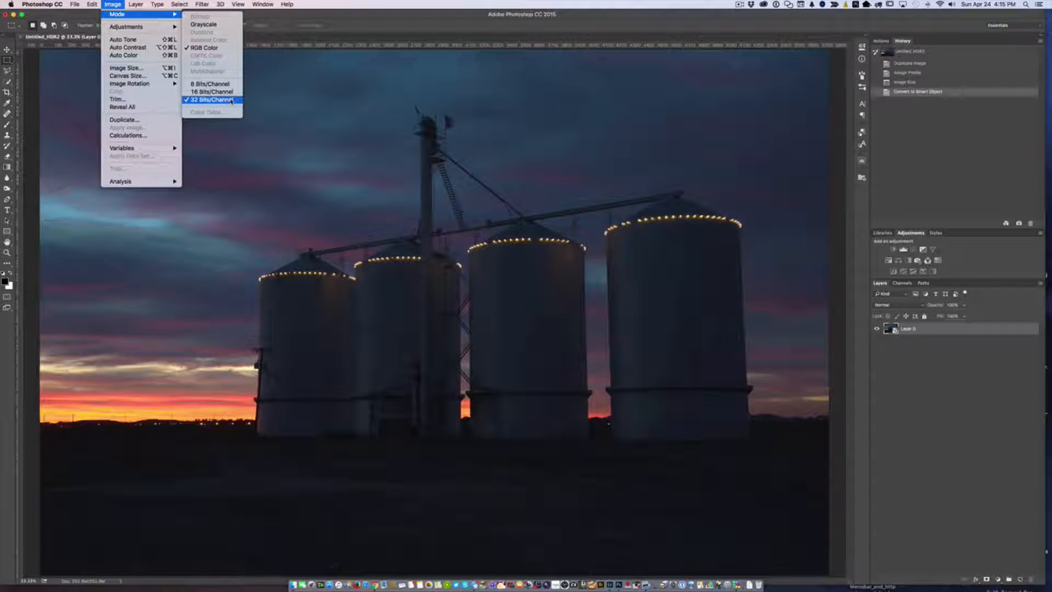
click(212, 100)
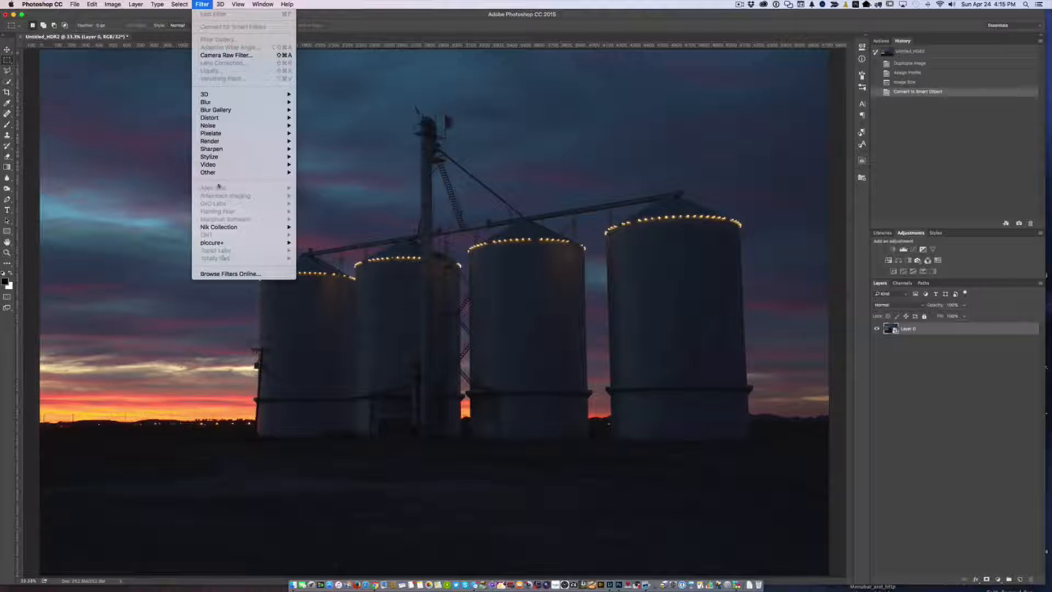
mouse_move(209, 141)
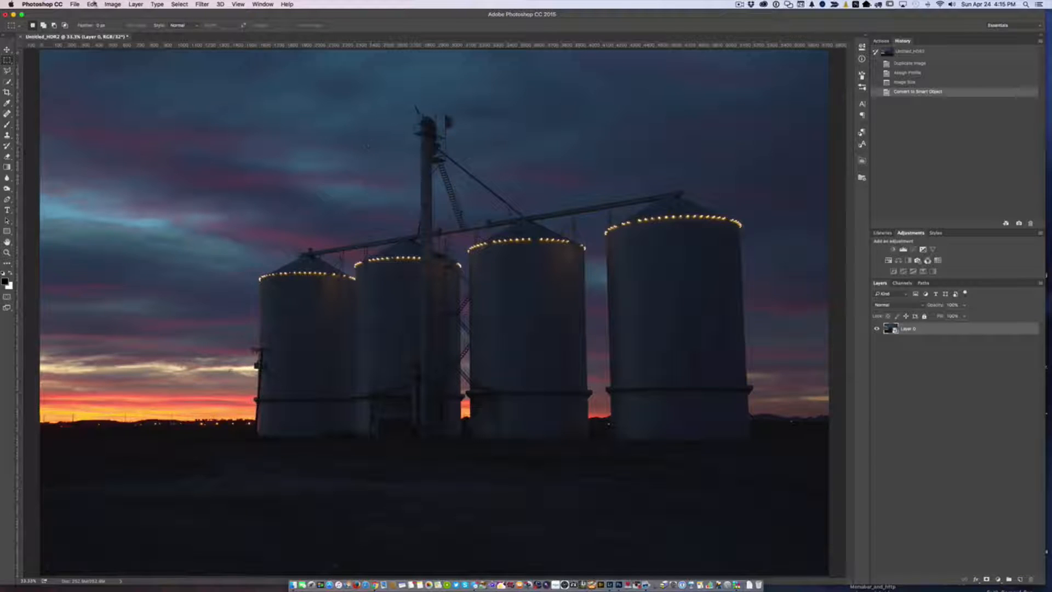
click(111, 4)
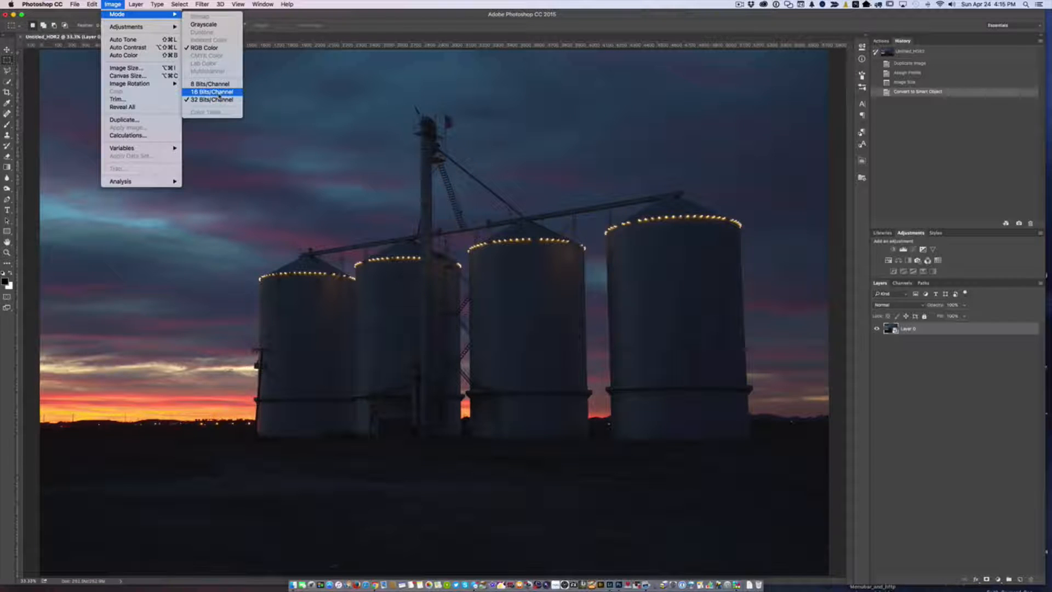
- Convert to 16 Bits/Channel using Exposure and Gamma toning at Exposure 0, Gamma 1
click(210, 92)
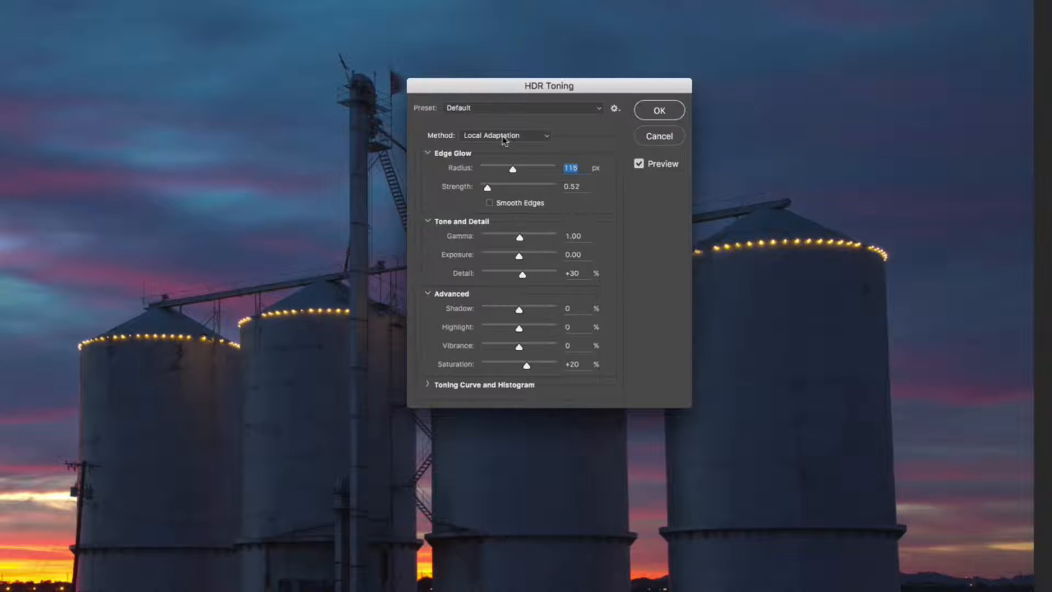
click(504, 136)
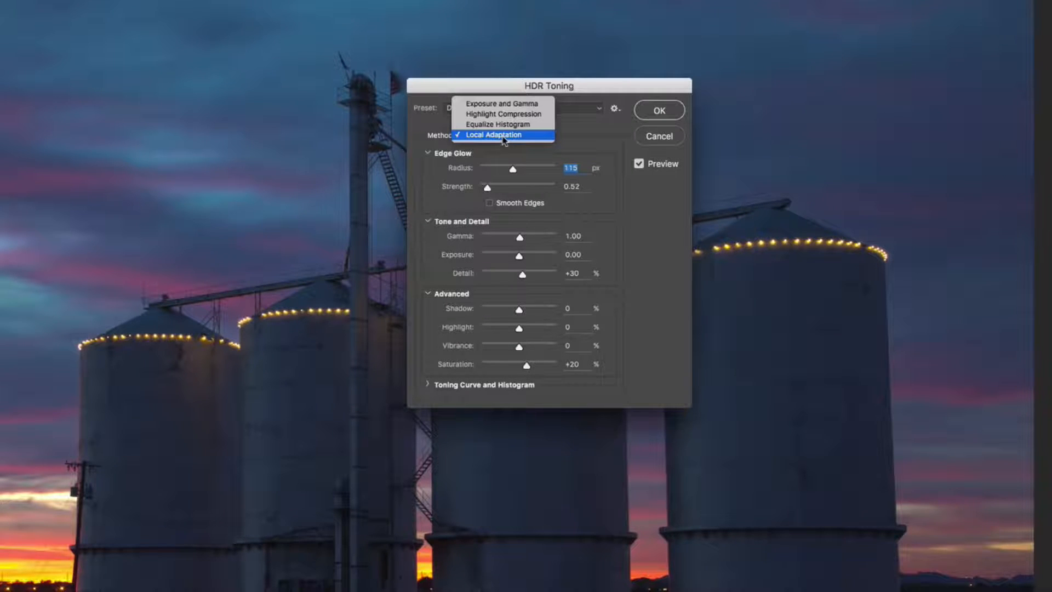
mouse_move(499, 114)
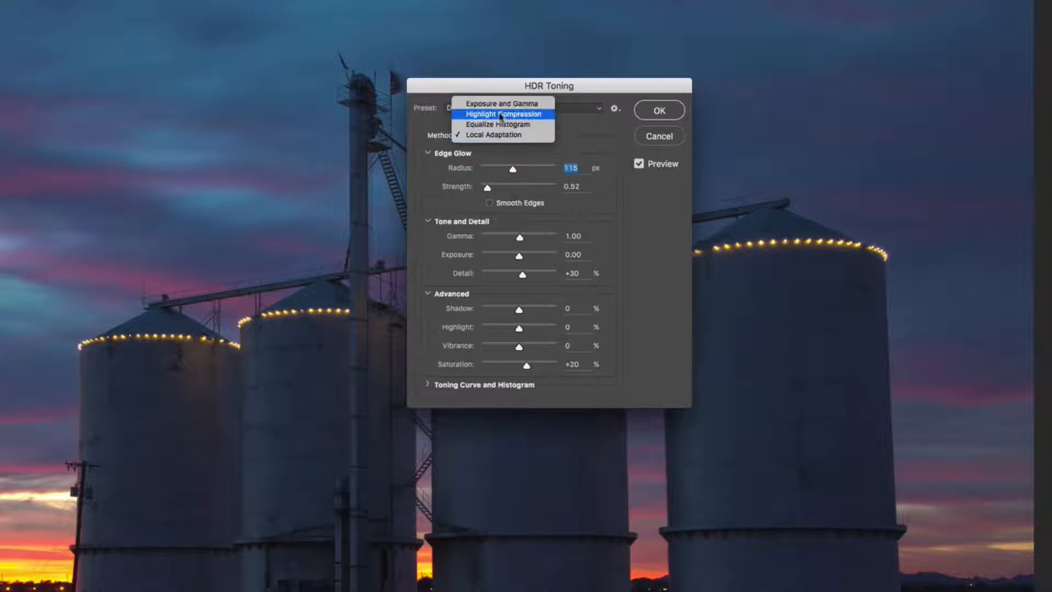
mouse_move(502, 104)
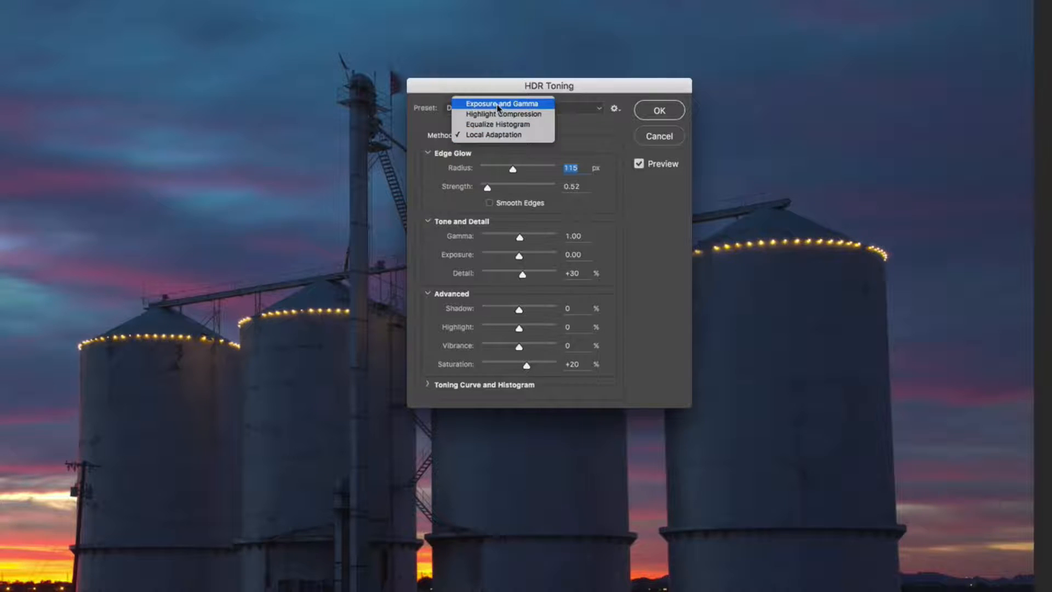
click(502, 104)
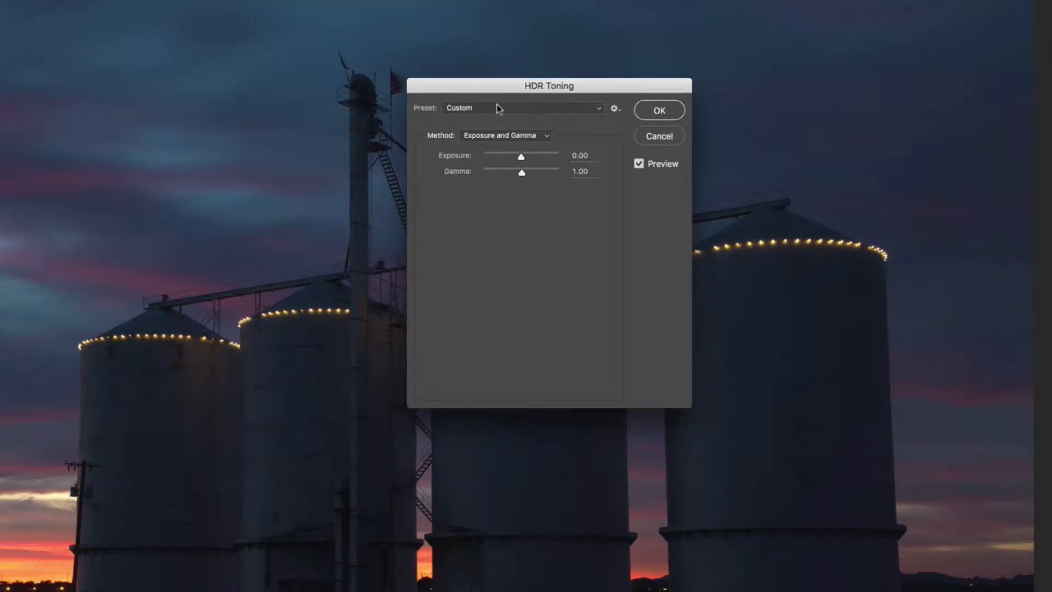
mouse_move(544, 245)
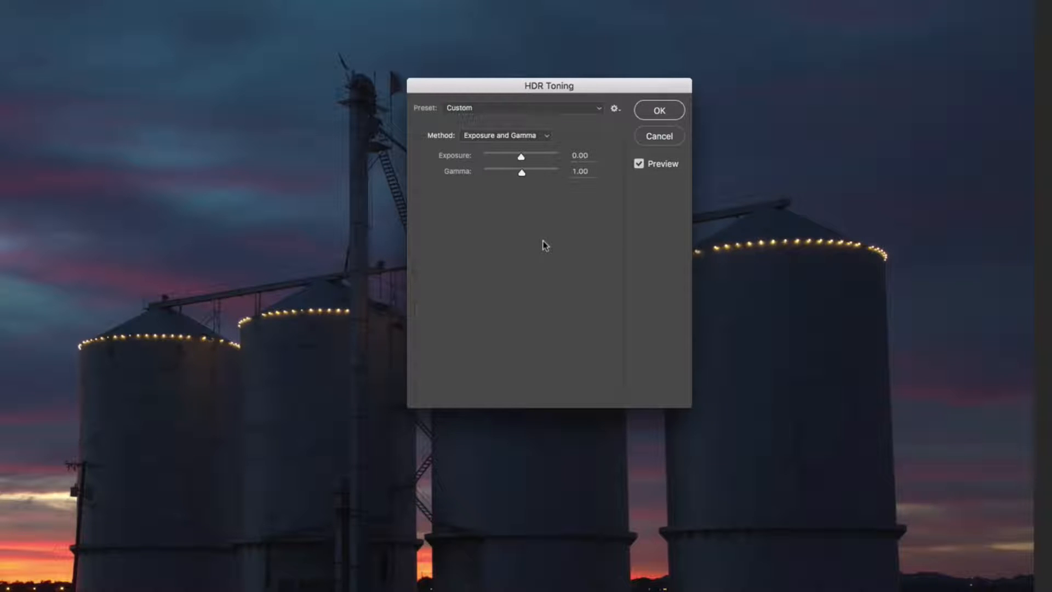
click(506, 135)
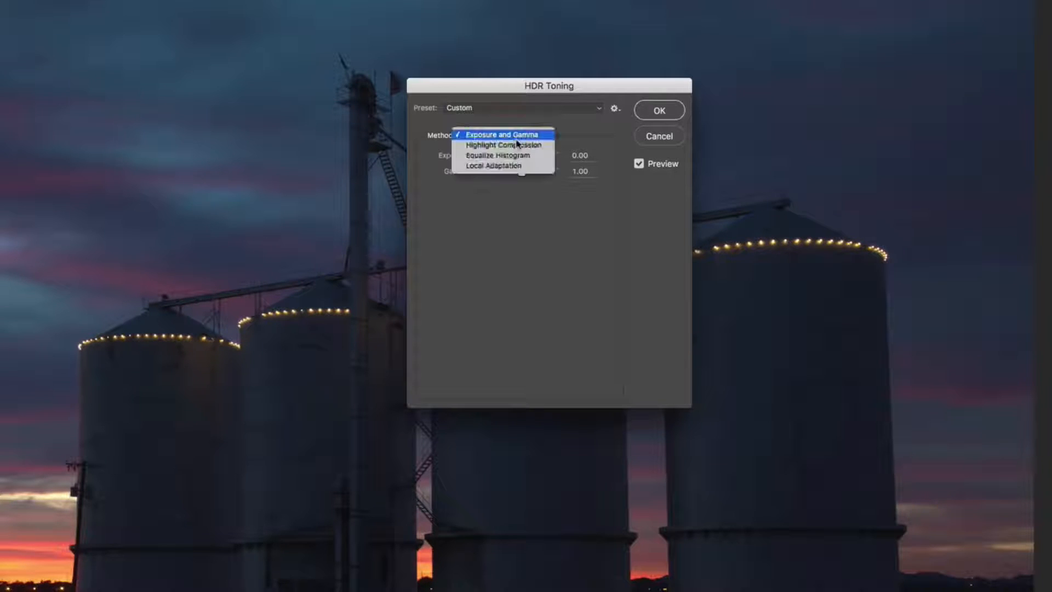
mouse_move(518, 211)
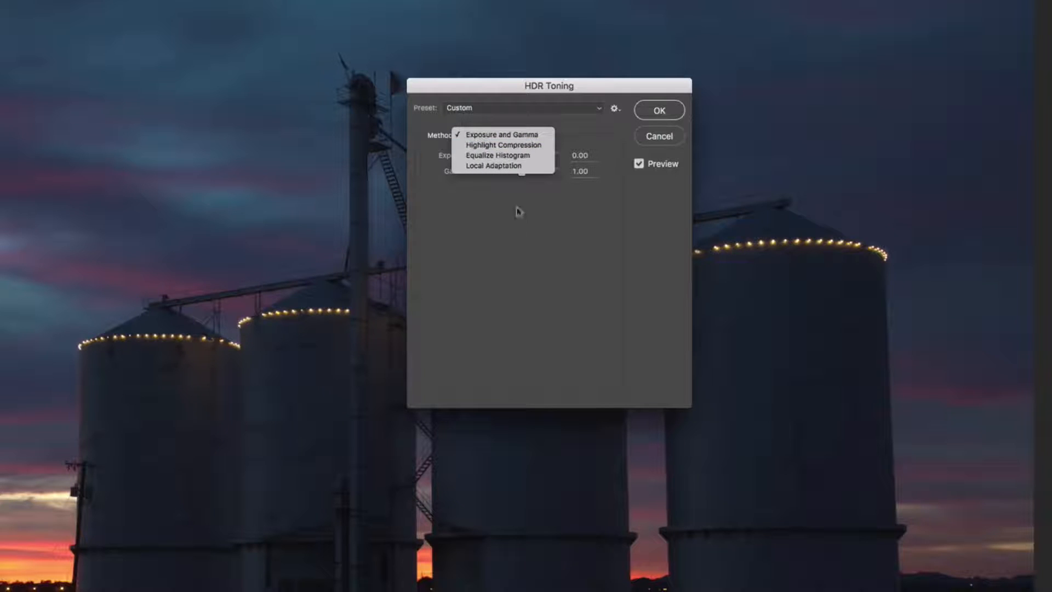
click(503, 134)
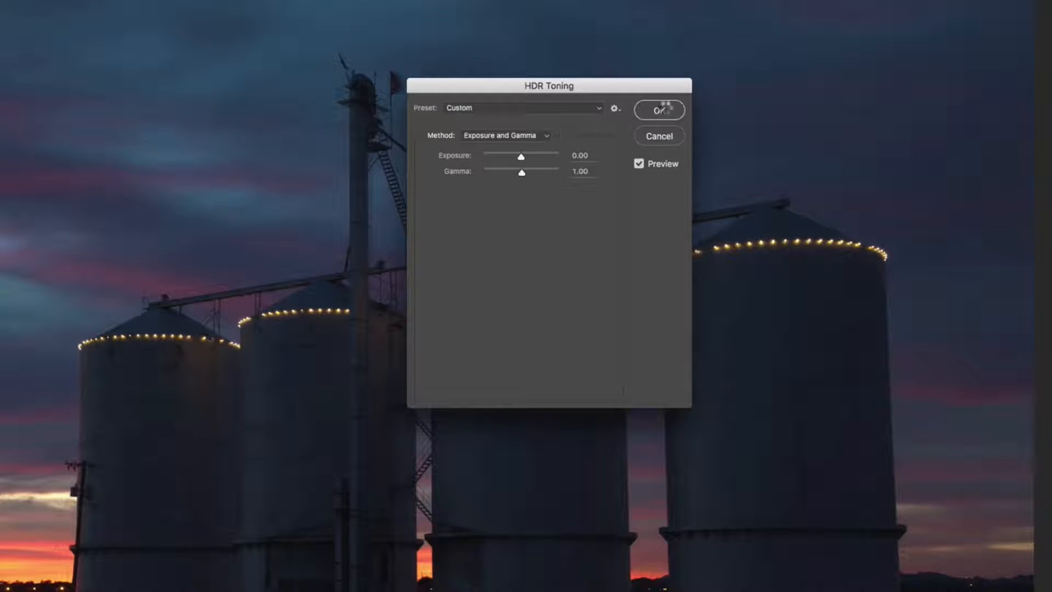
click(659, 110)
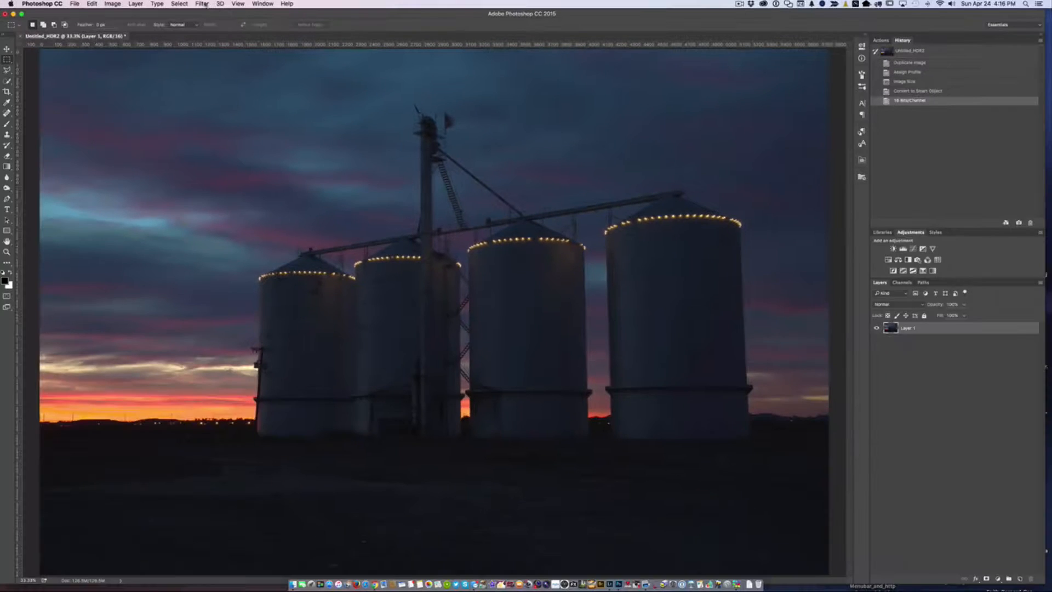
- Convert the layer for Smart Filters and confirm the smart object alert
click(201, 3)
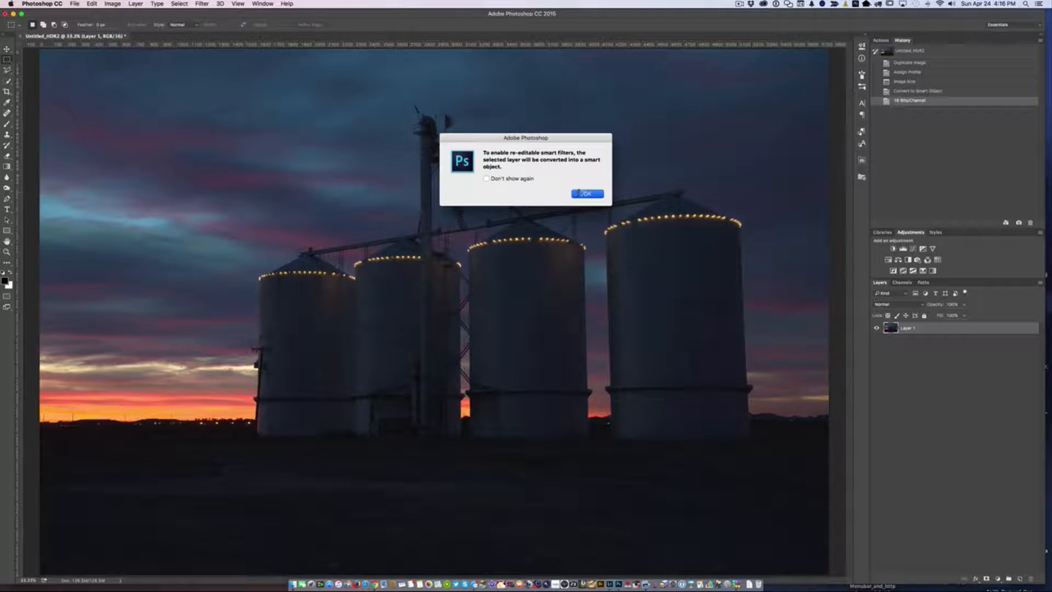
click(586, 193)
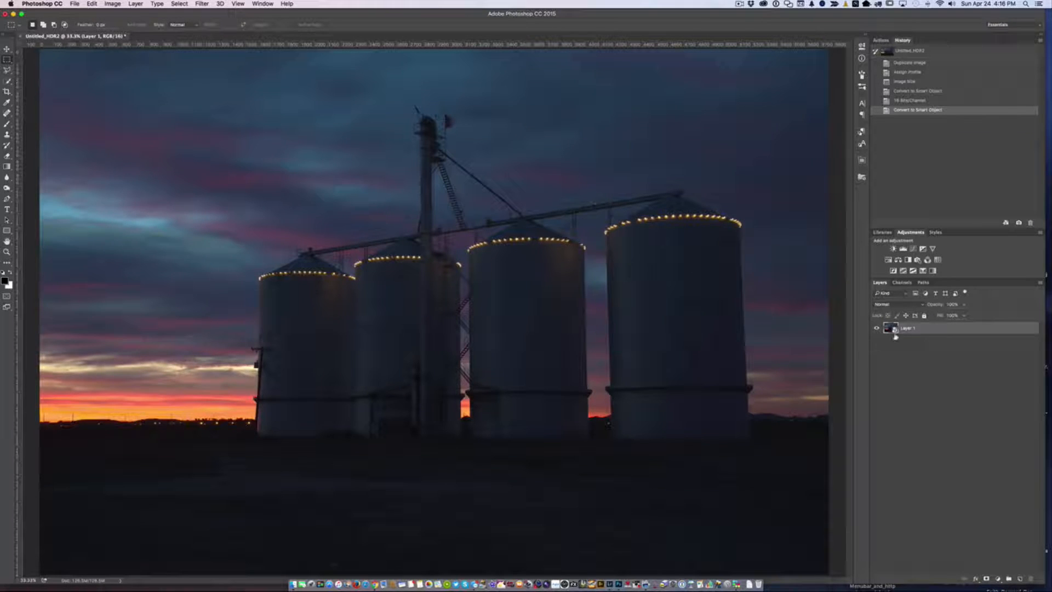
- Apply a Camera Raw smart filter with Highlights at -67 plus Whites, Blacks and Clarity tweaks
click(201, 3)
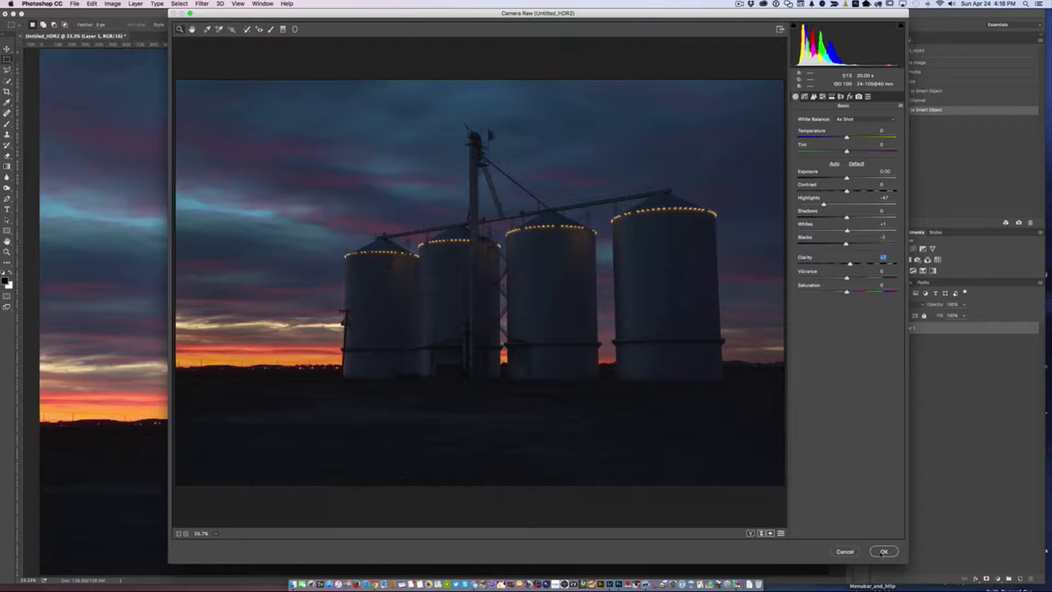
click(884, 550)
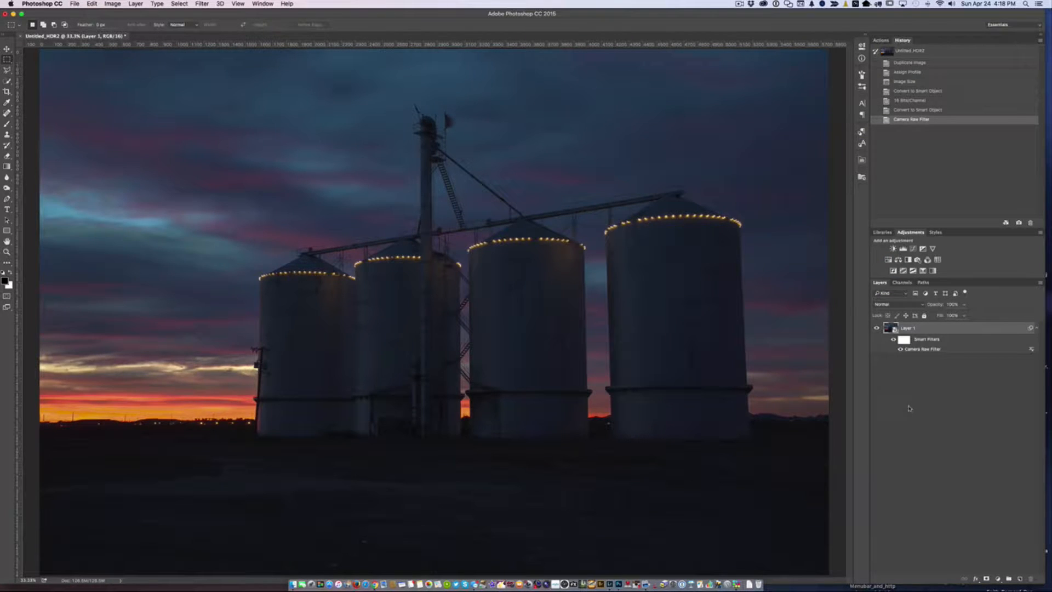
- Rasterize the Camera Raw-filtered silo layer from its context menu
click(201, 3)
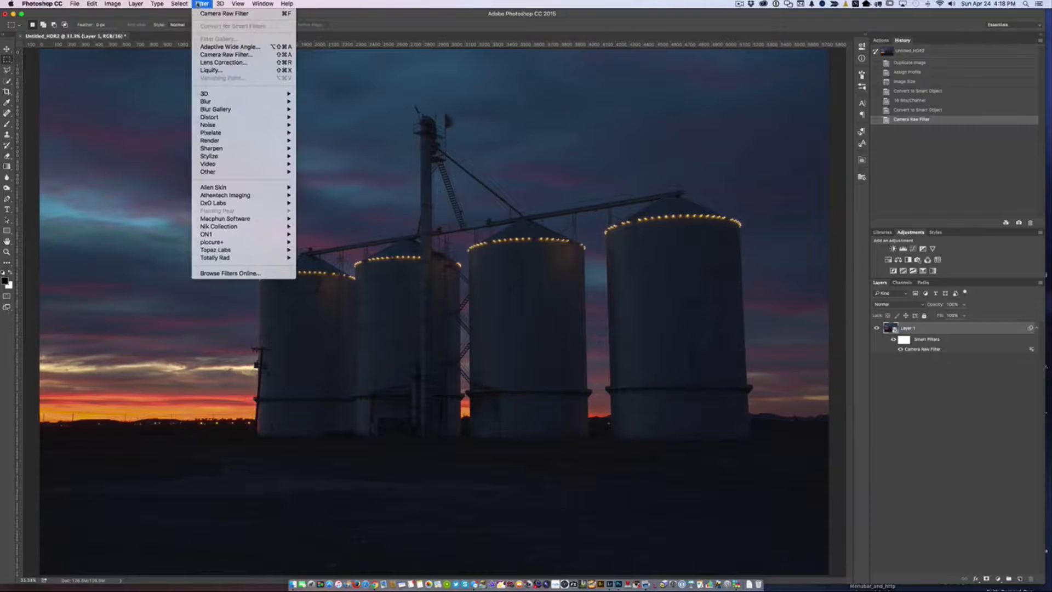
click(201, 4)
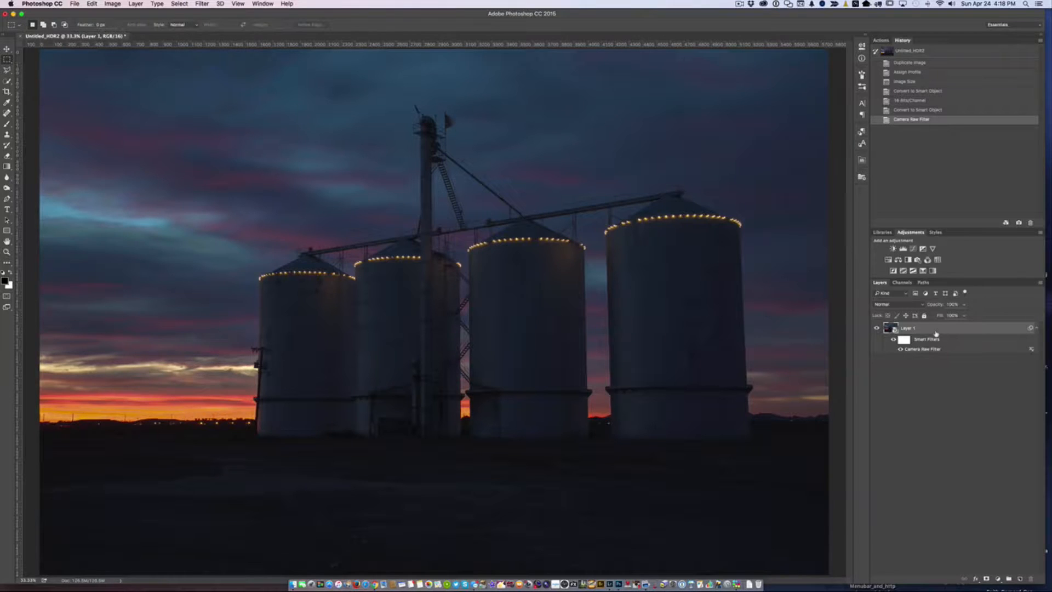
right_click(909, 329)
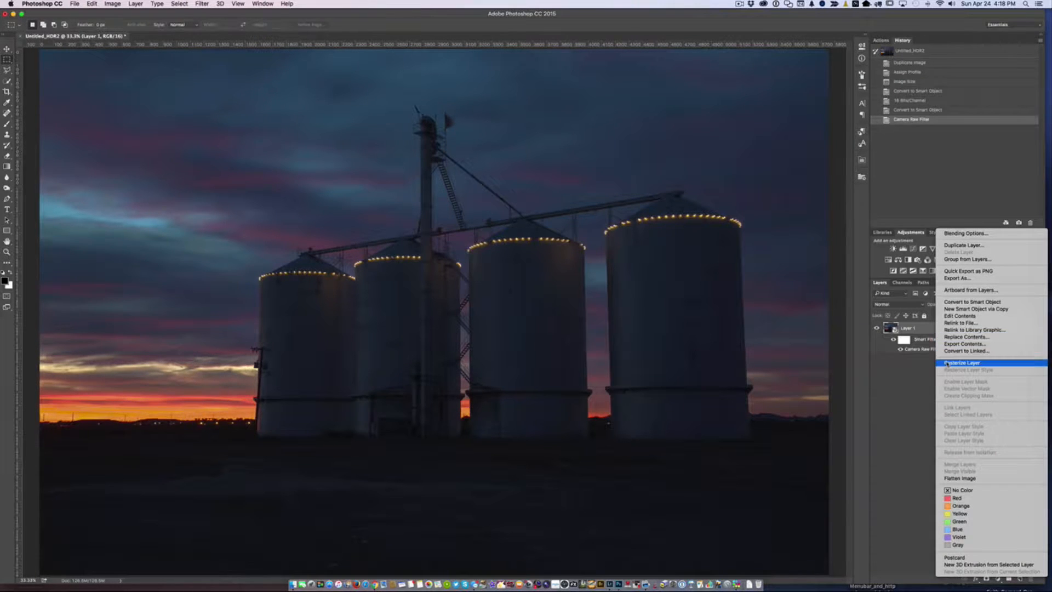
click(961, 362)
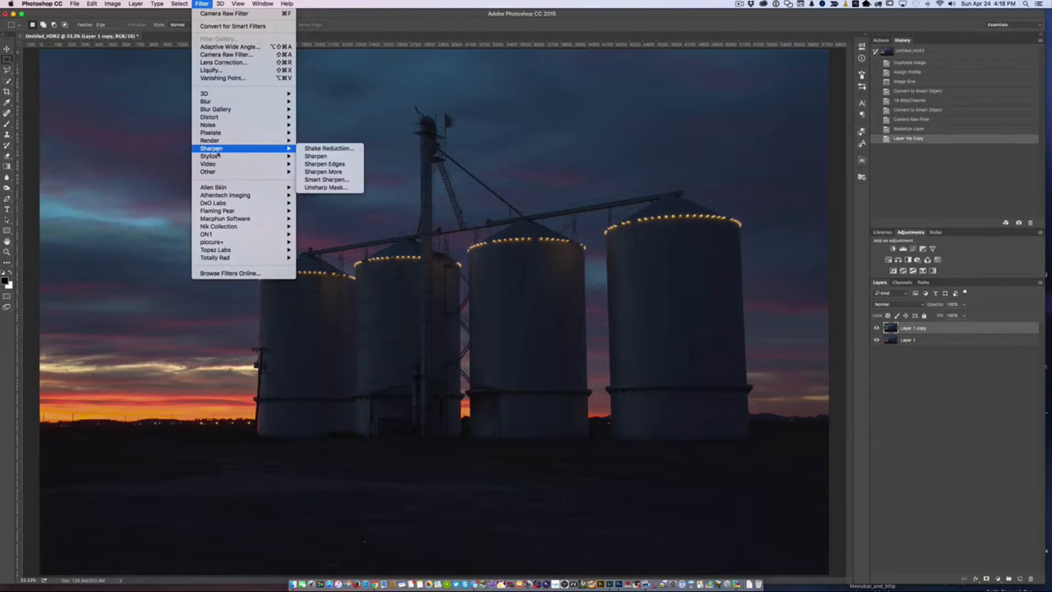
mouse_move(212, 241)
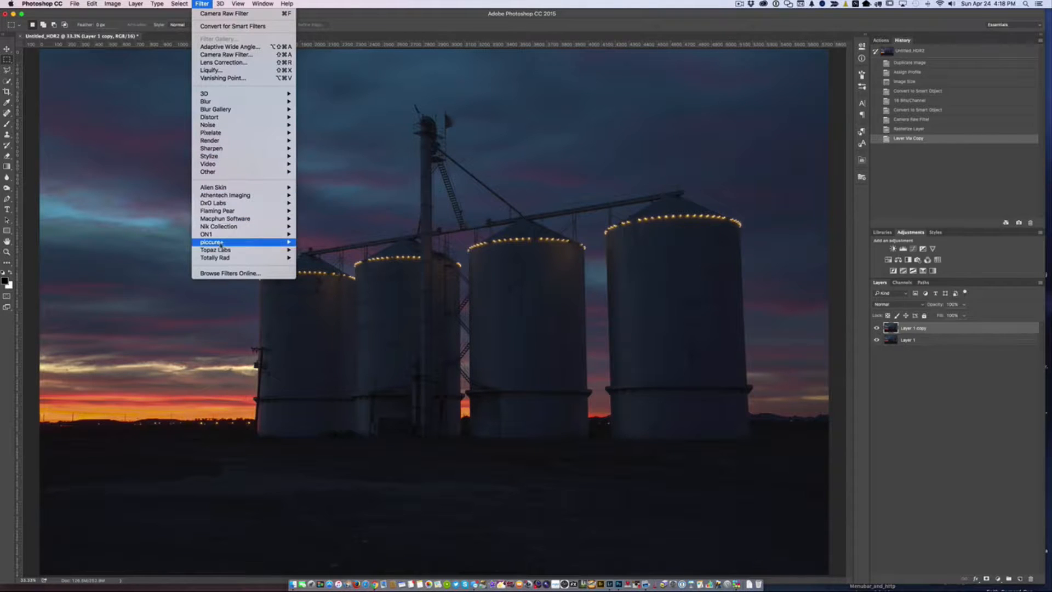
mouse_move(215, 249)
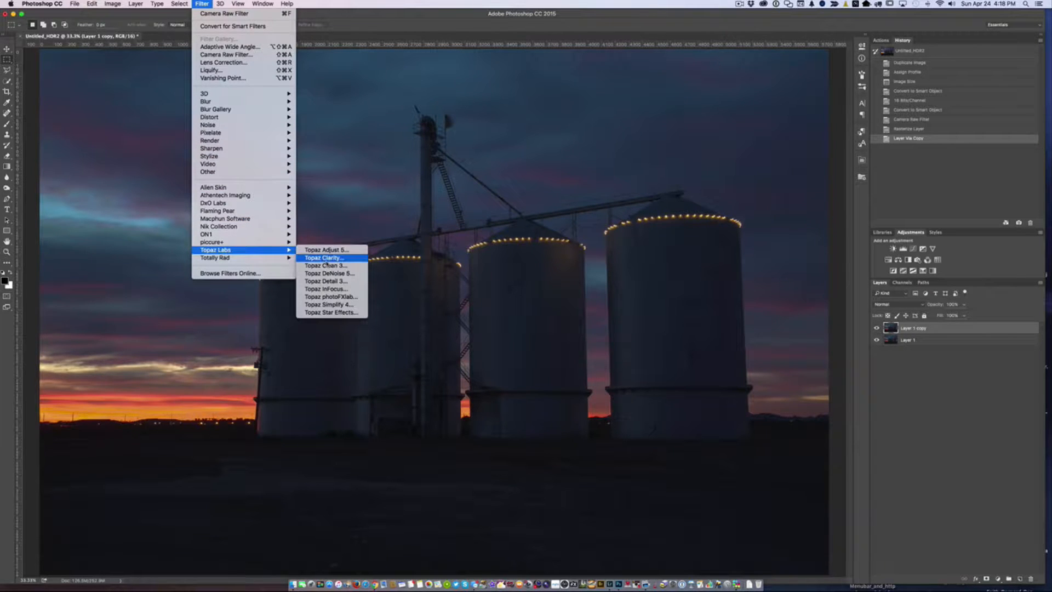
- Try Landscape collection presets in Topaz Clarity, settling on the Clouds II preset
click(323, 258)
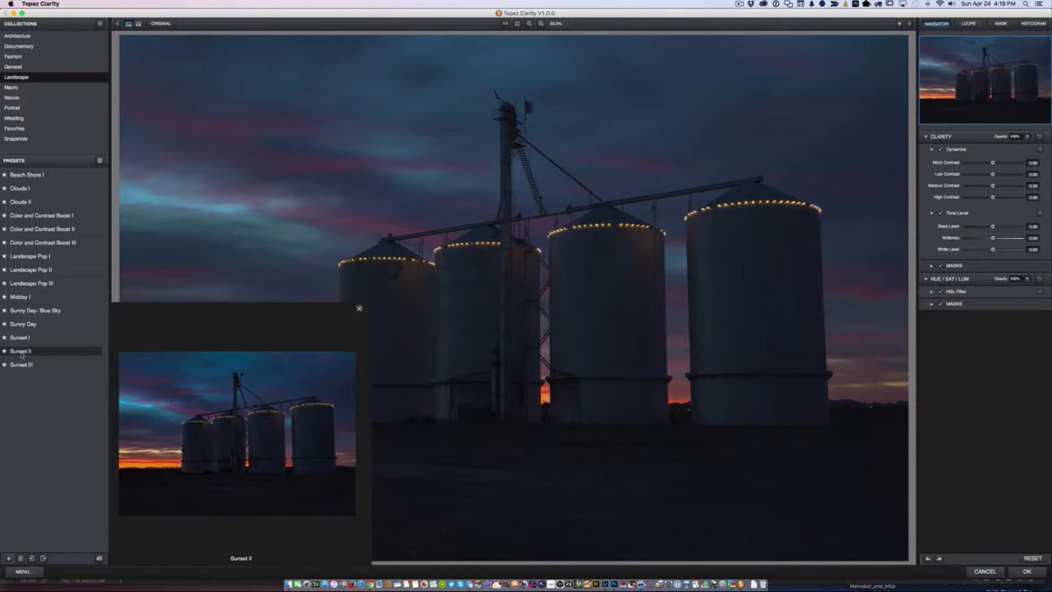
click(24, 324)
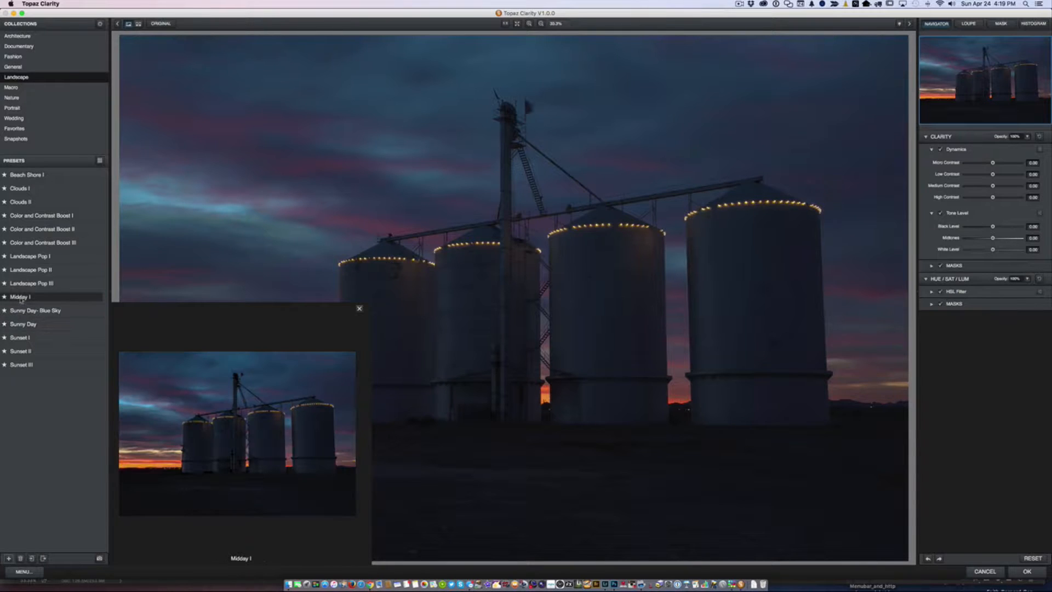
click(31, 269)
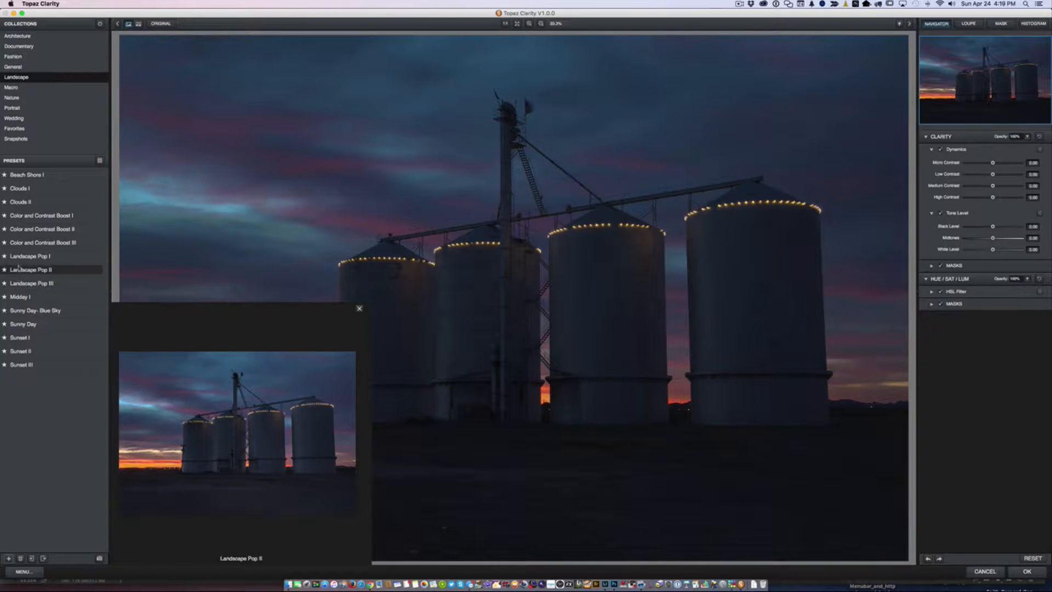
click(27, 175)
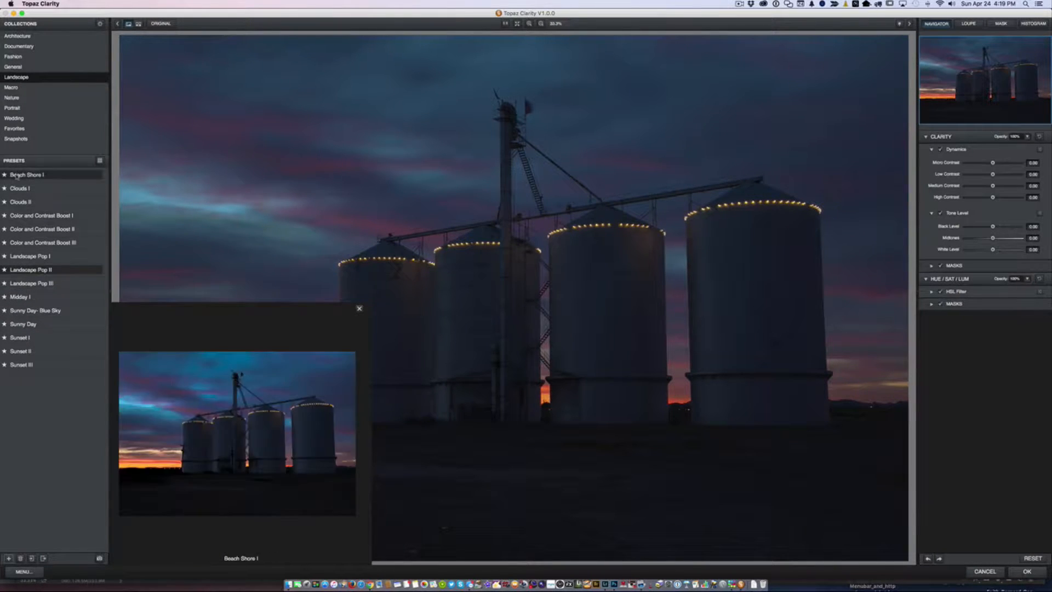
click(20, 188)
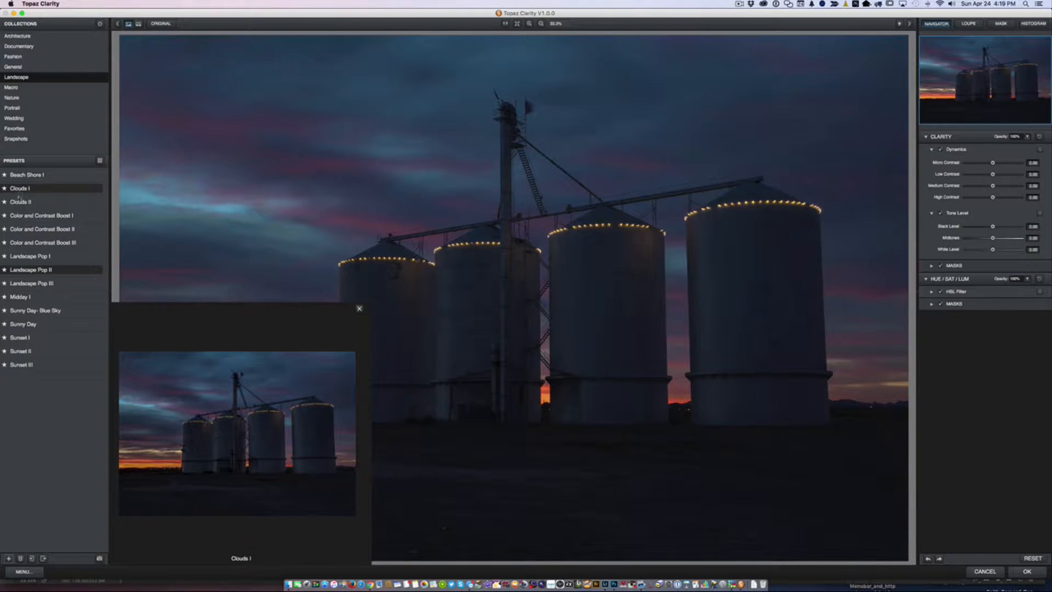
click(21, 202)
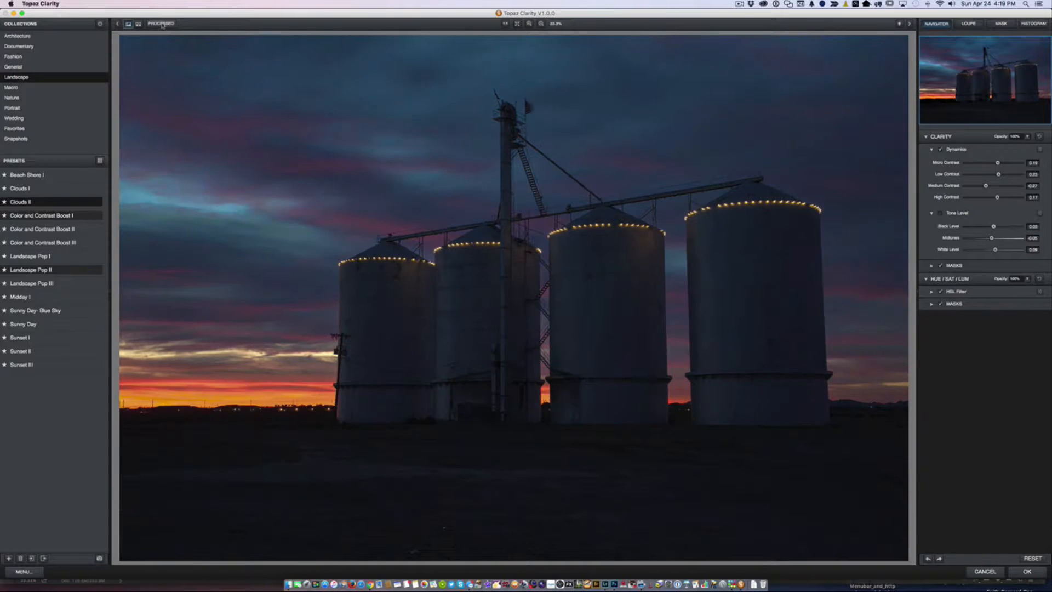
- Compare the result with the Original and apply Clouds II back to the copy layer
click(161, 23)
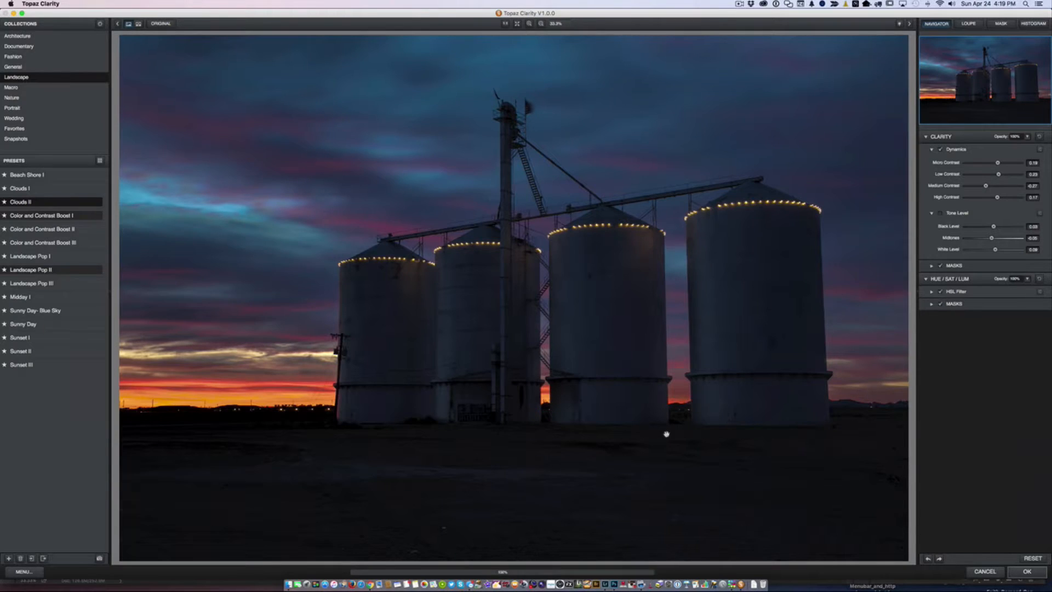
click(1026, 571)
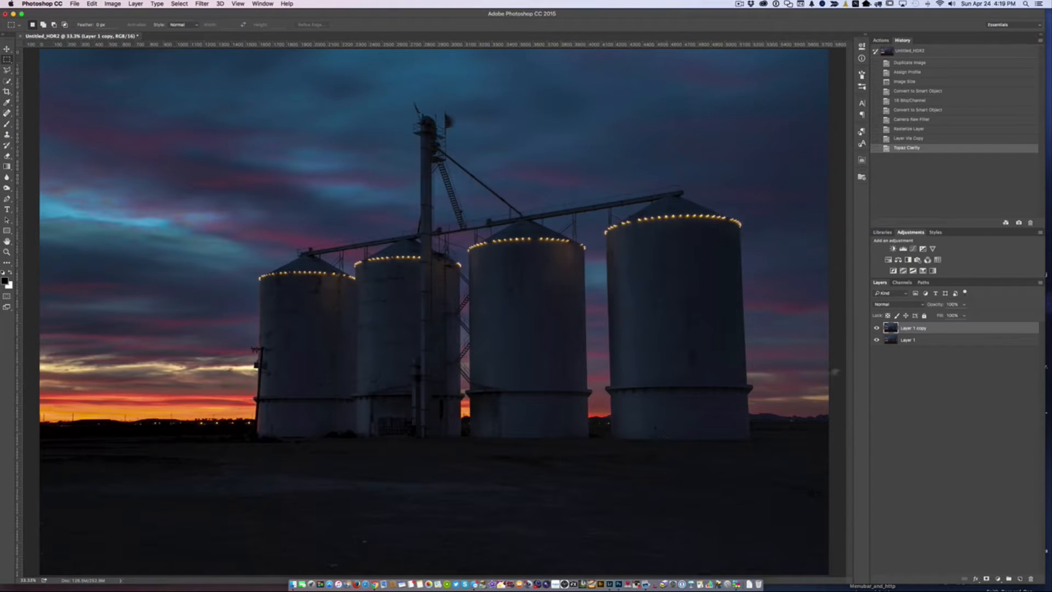
click(875, 328)
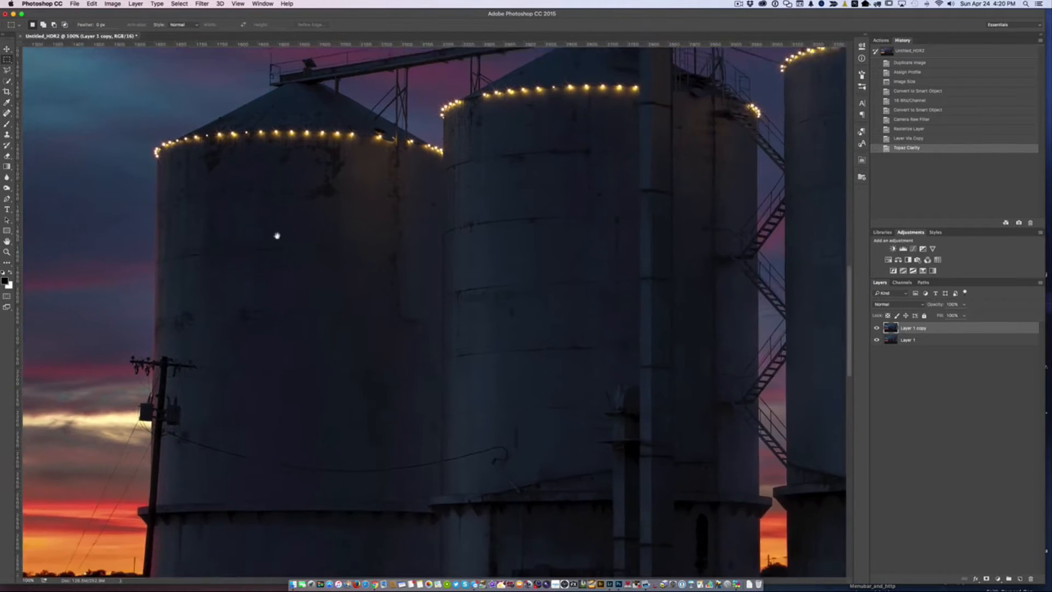
scroll(down, 3)
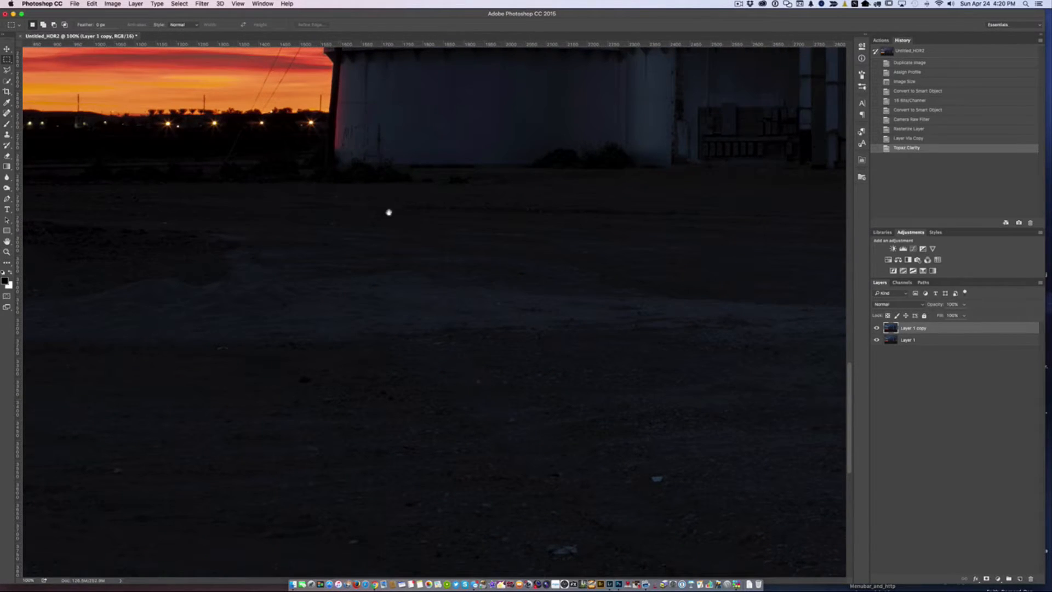
mouse_move(473, 215)
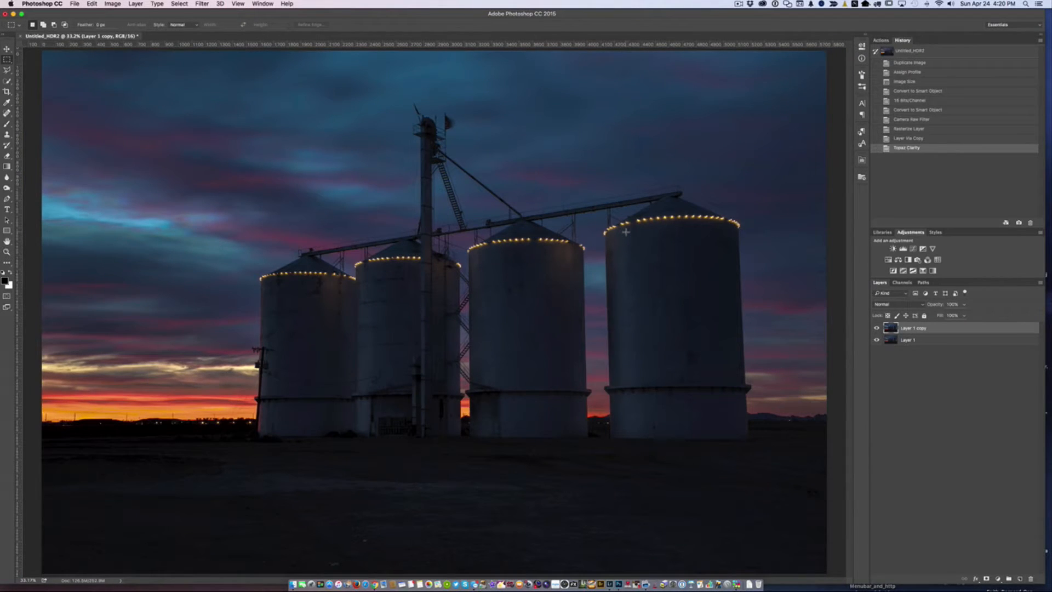
- Merge the Clarity copy down into one layer and save the PSD back to Lightroom
click(135, 4)
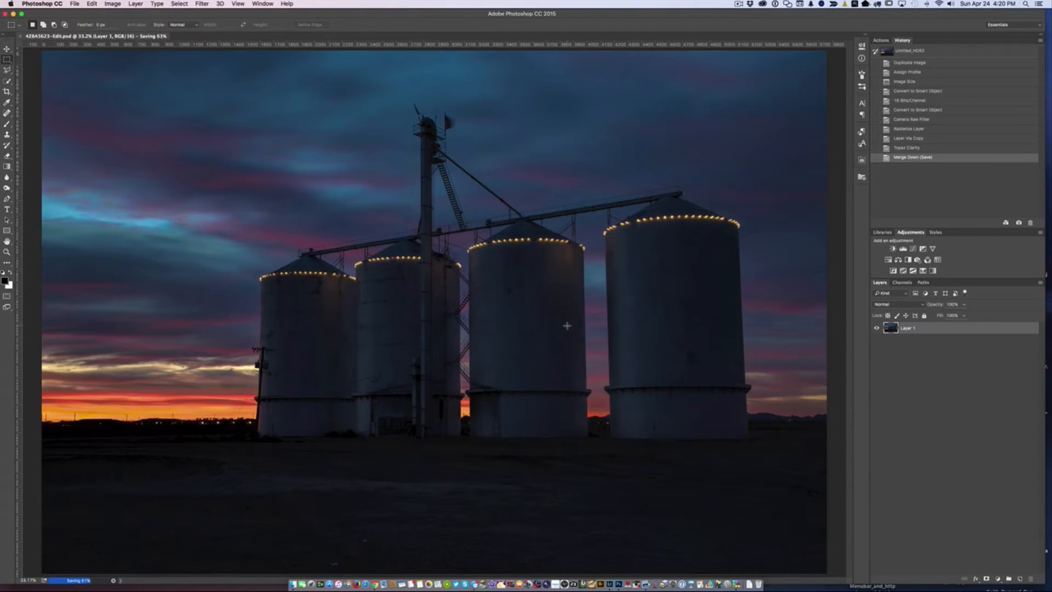
mouse_move(329, 69)
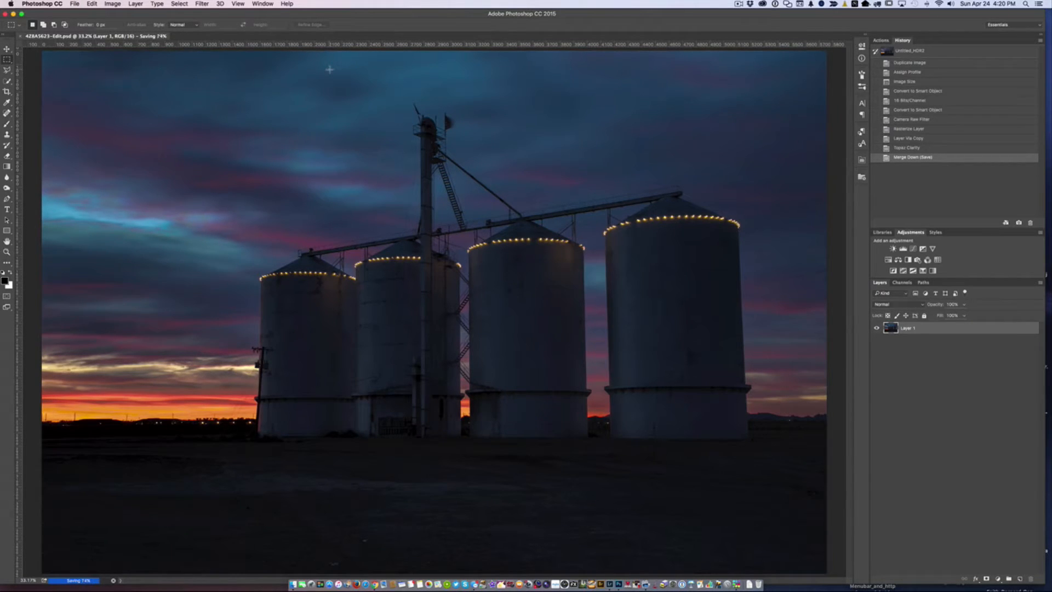